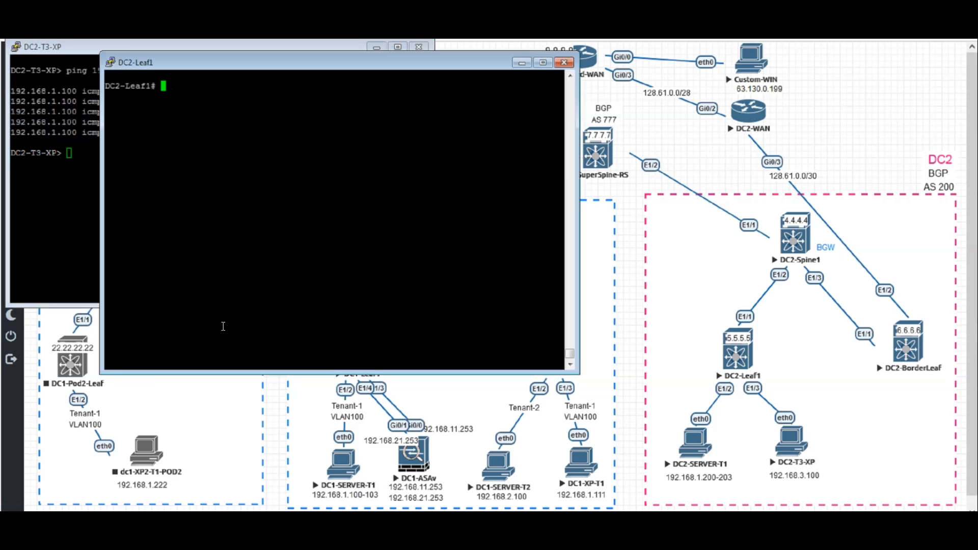
- On DC2-Leaf1, enter 'show ip route 192.168.1.100 vrf' to list the available VRFs
text(show)
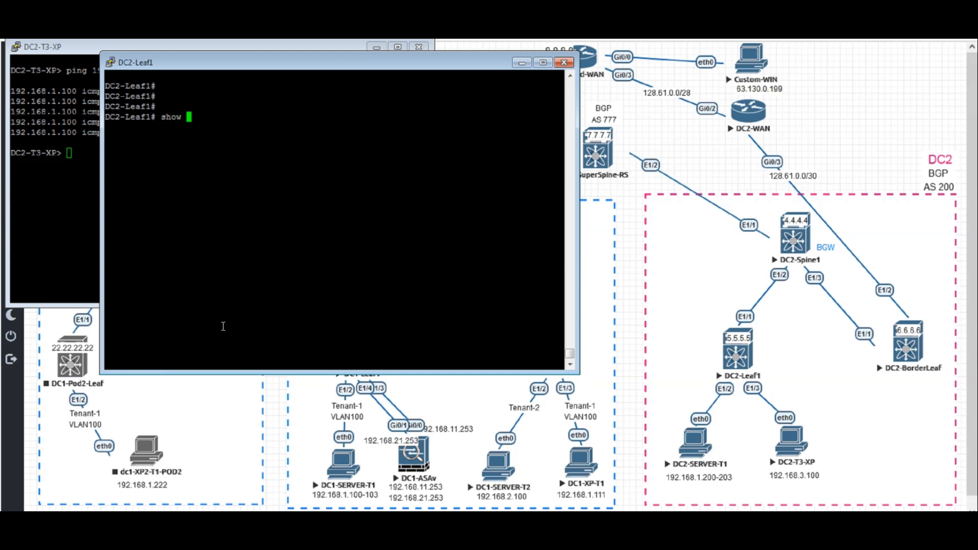
text(ip route 192.168)
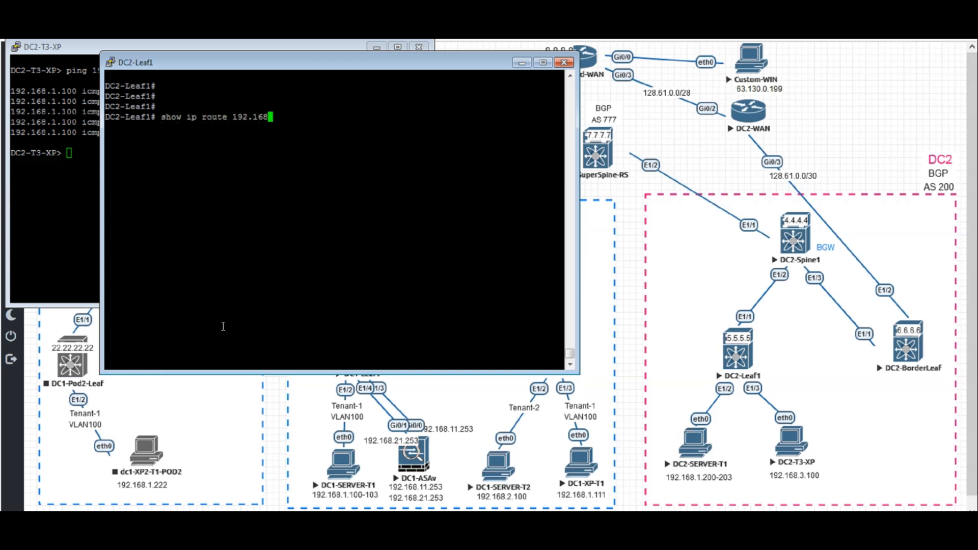
text(.1.100 vrf)
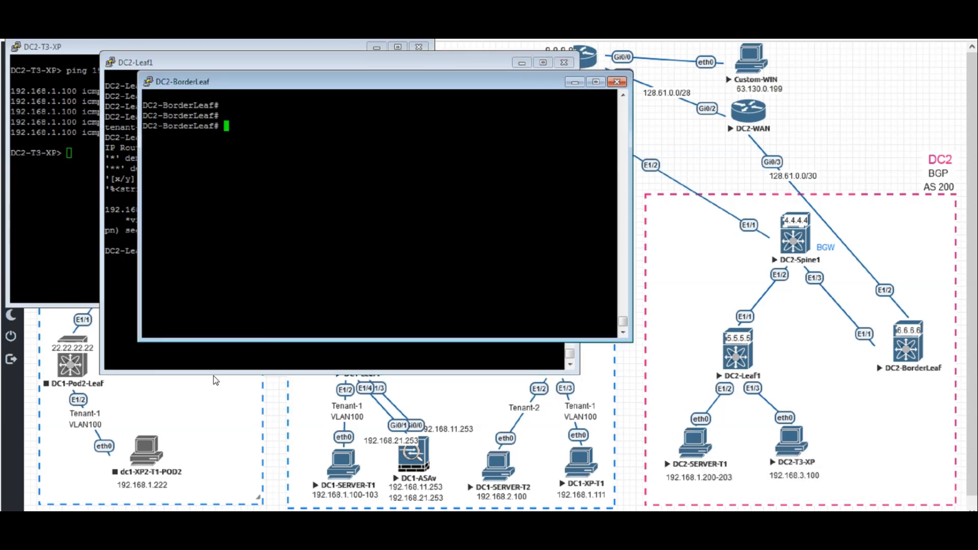
- Look up 192.168.1.100 on DC2-BorderLeaf, then open the DC2-Spine1 console
text(show ip route)
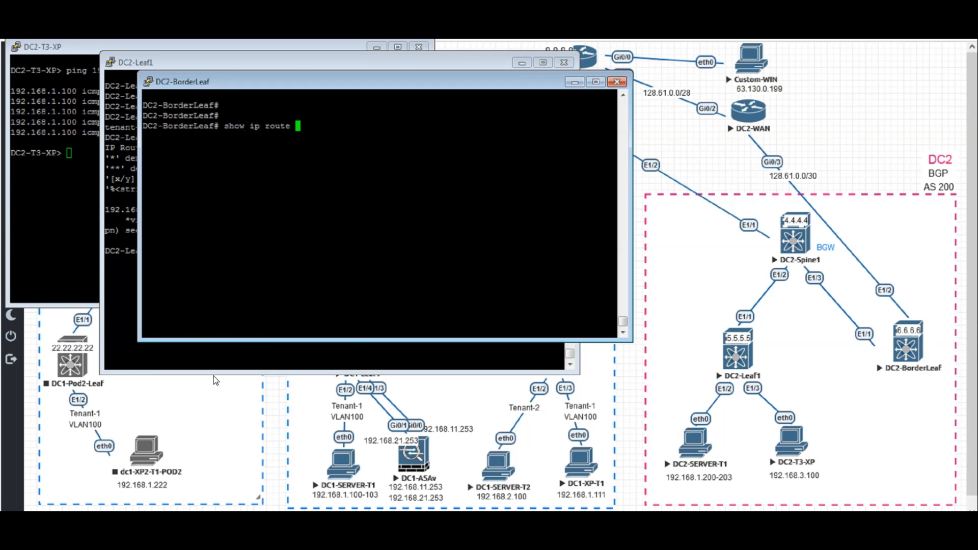
text(192.168.1.100 vrf tenant-3)
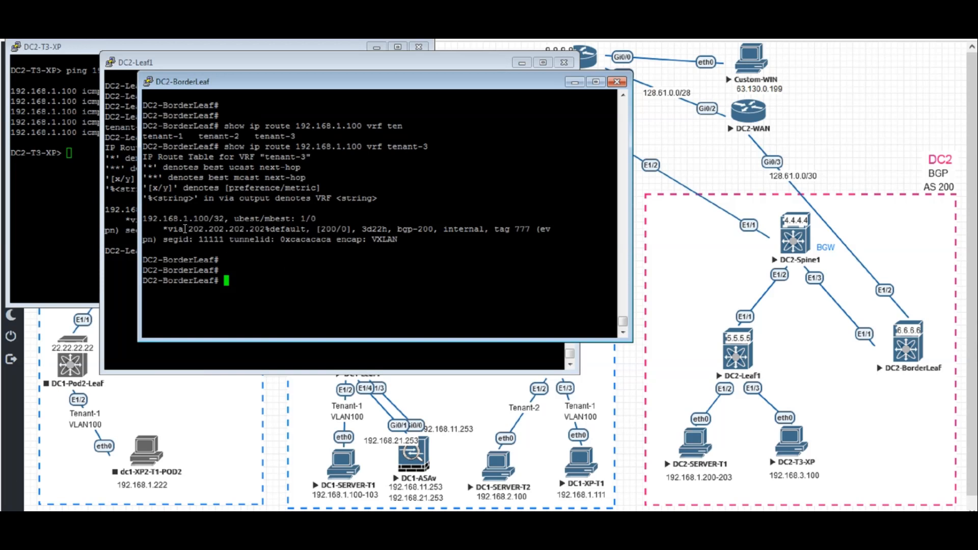
double_click(225, 229)
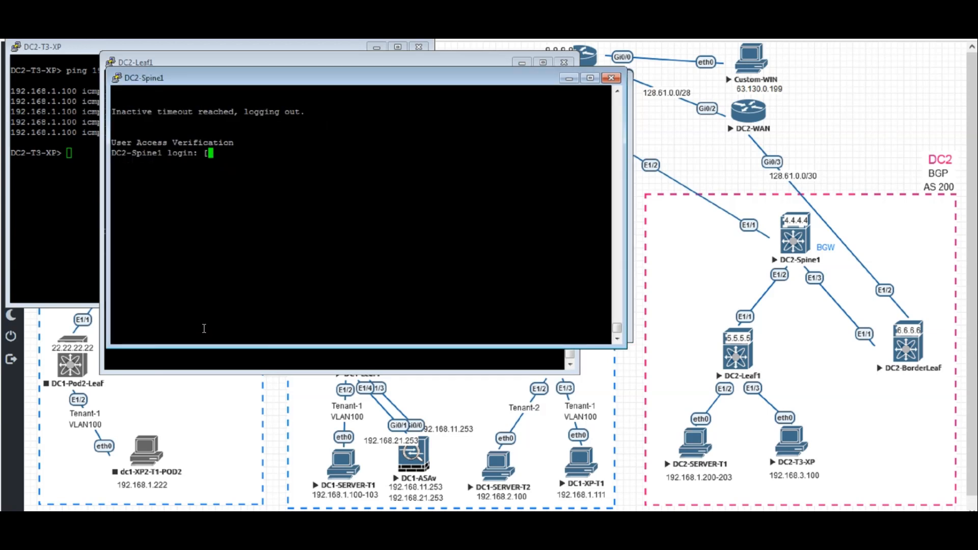
- Log in to DC2-Spine1 as admin, look up 192.168.1.100 in tenant-1, and minimize the console
text(admin)
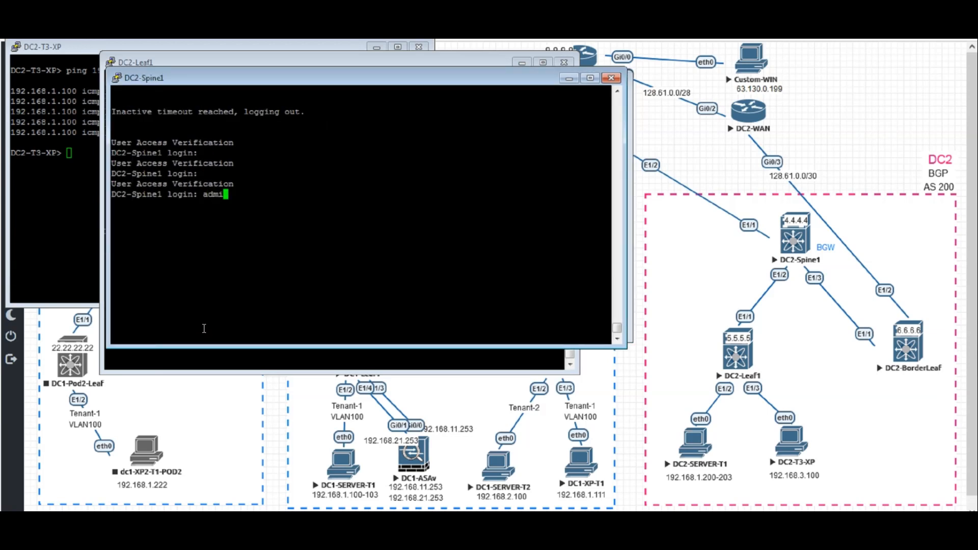
key(enter)
text(show ip route)
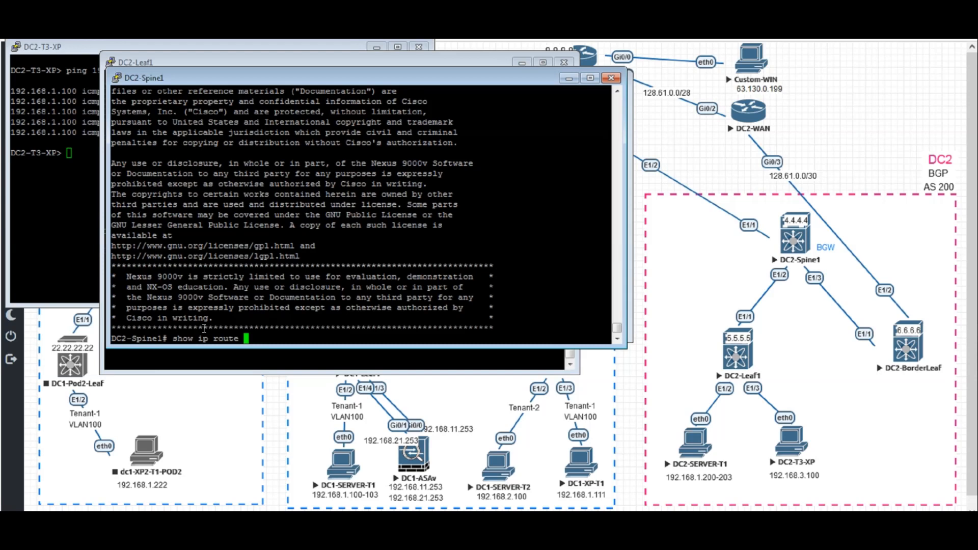
text(1)
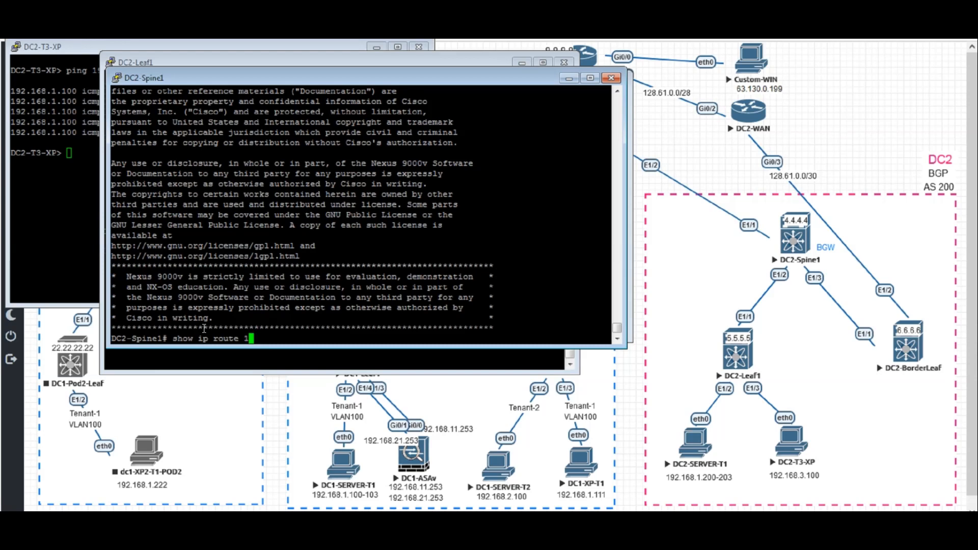
text(92.168.1.100 vrf tenant-1)
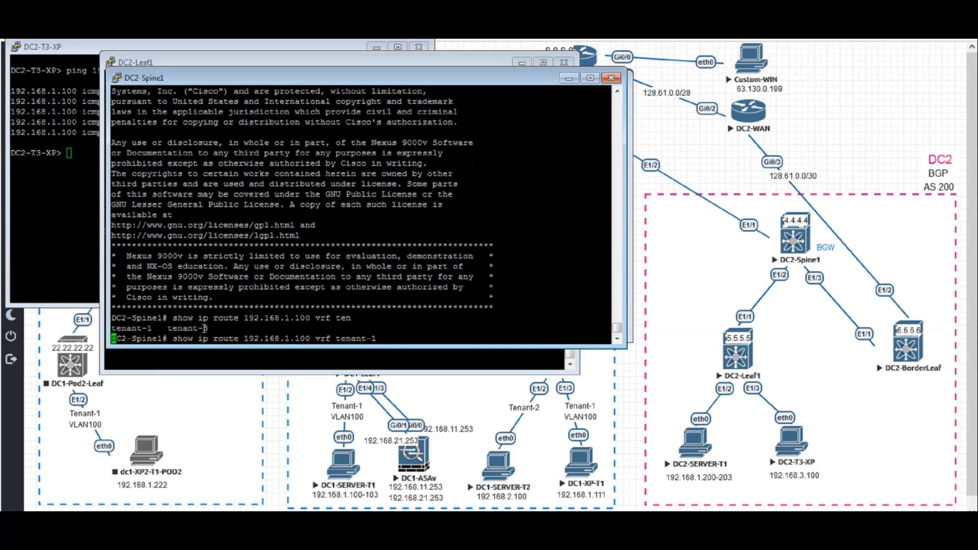
key(enter)
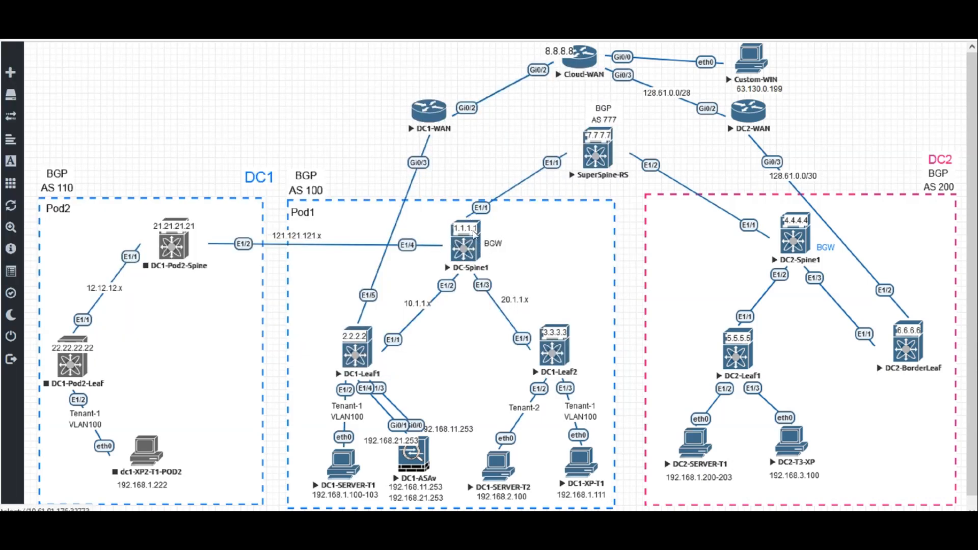
mouse_move(502, 264)
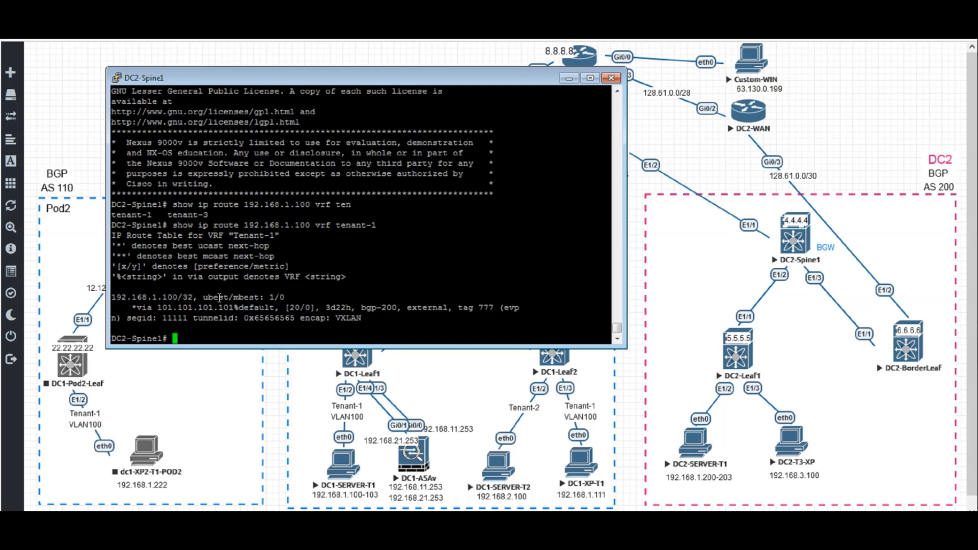
click(610, 77)
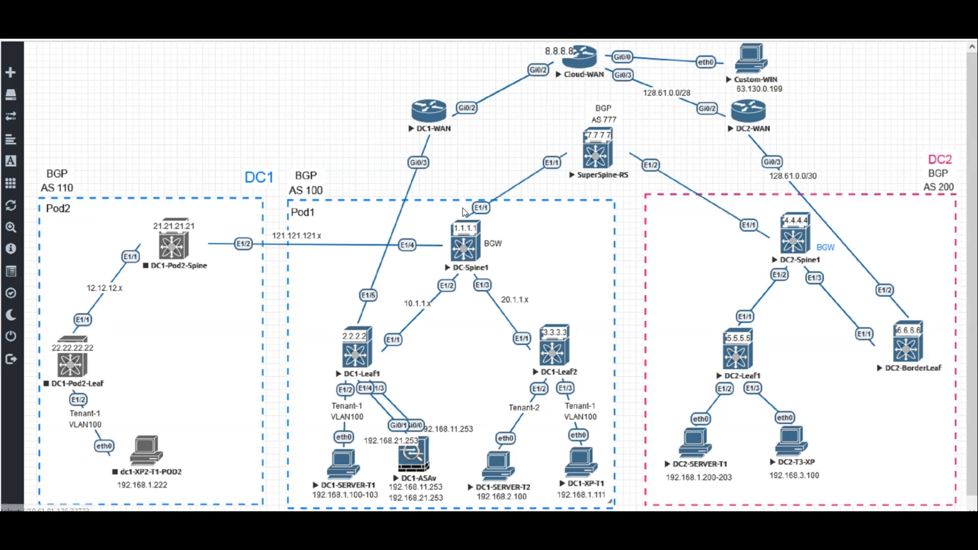
mouse_move(389, 378)
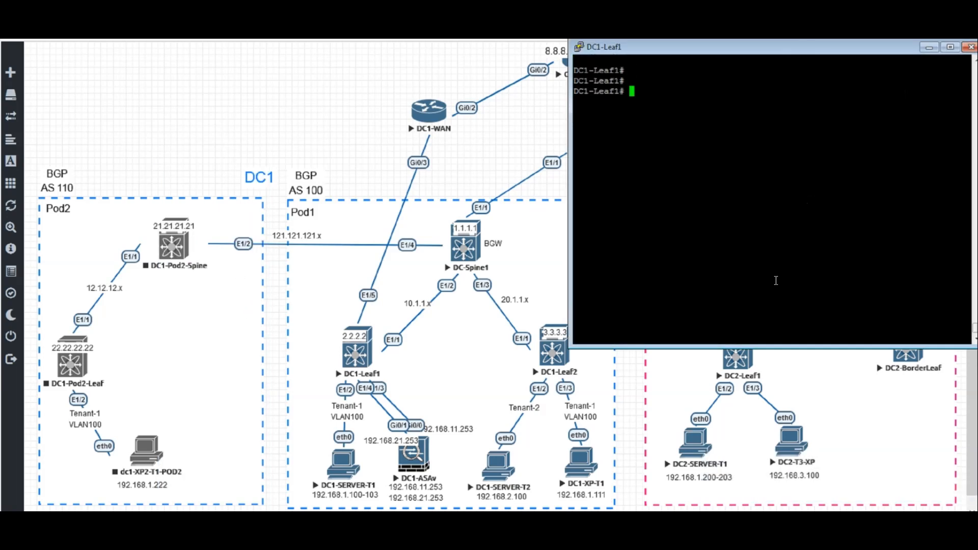
- On DC1-Leaf1, look up 192.168.1.100 and 192.168.3.100 in VRF tenant-1
text(show ip)
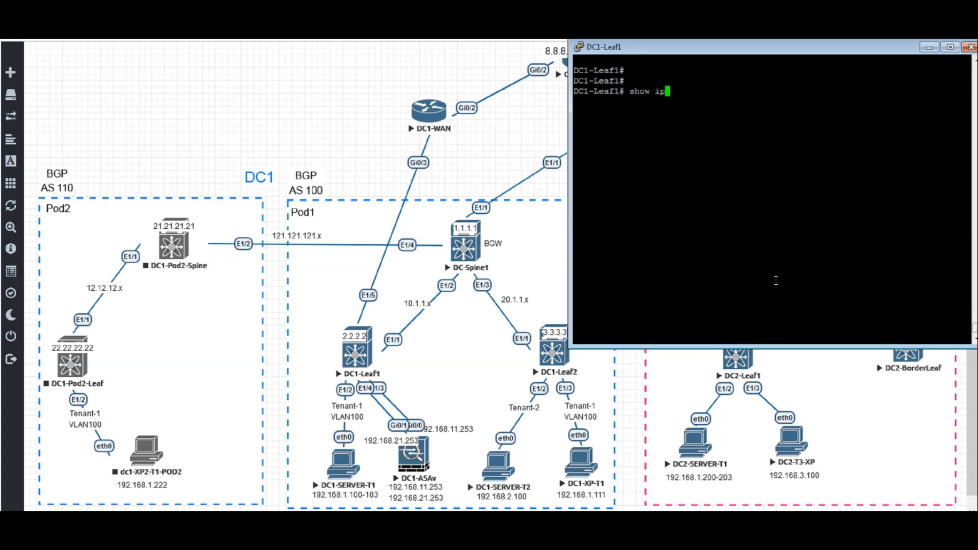
text(route)
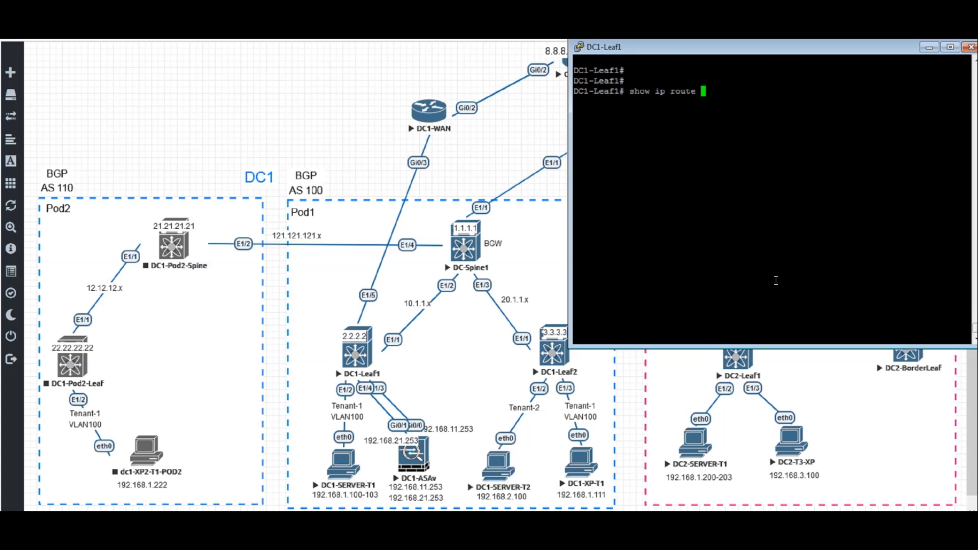
text(192.168.1.100 vrf tenant-1)
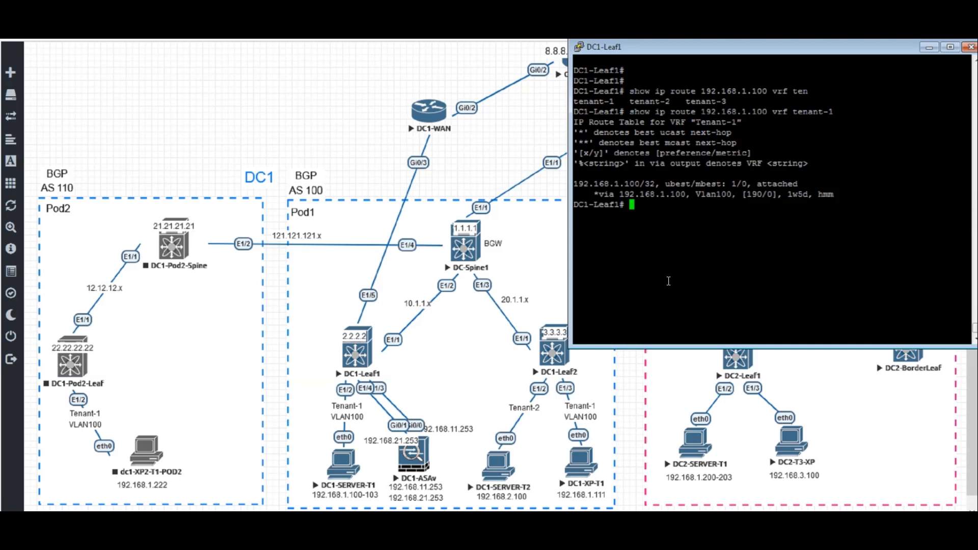
text(show 1)
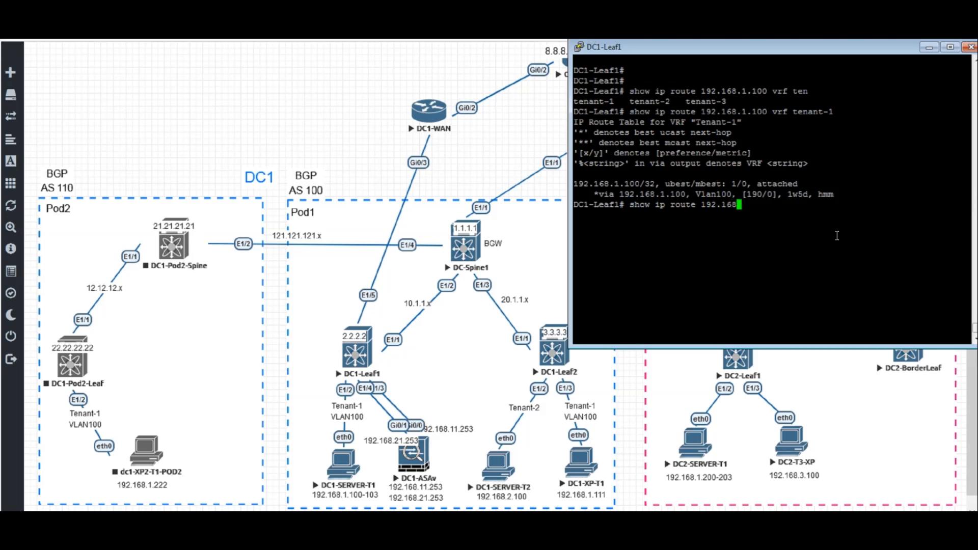
text(.3.10)
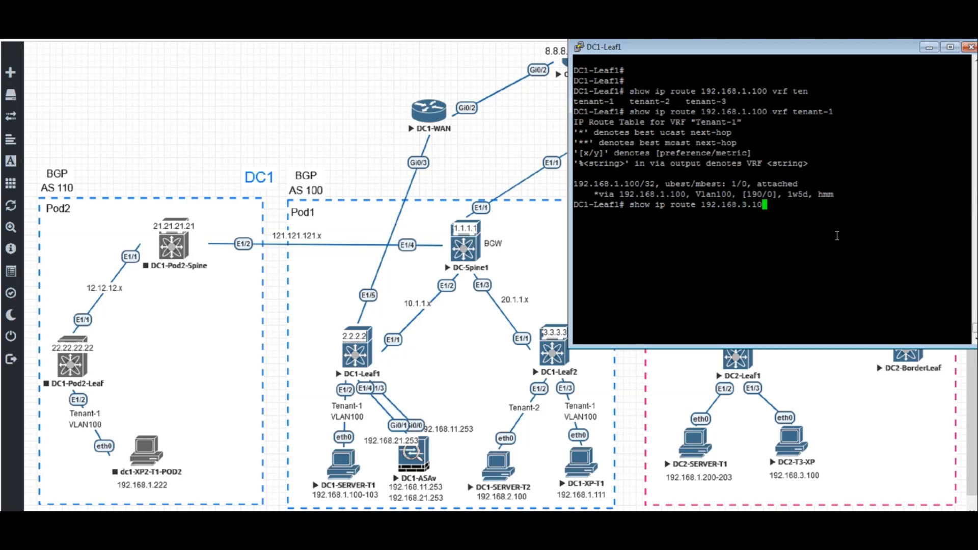
text(vrf ten)
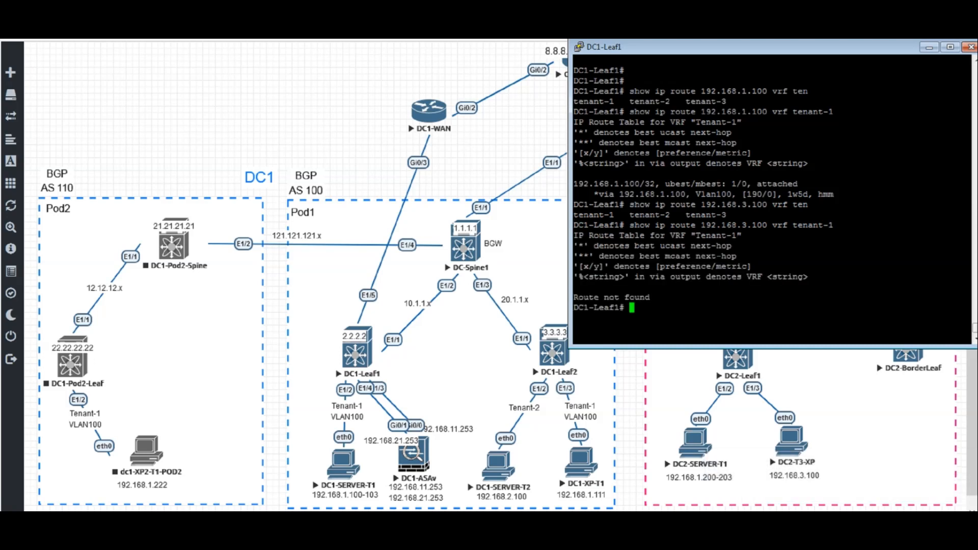
mouse_move(616, 304)
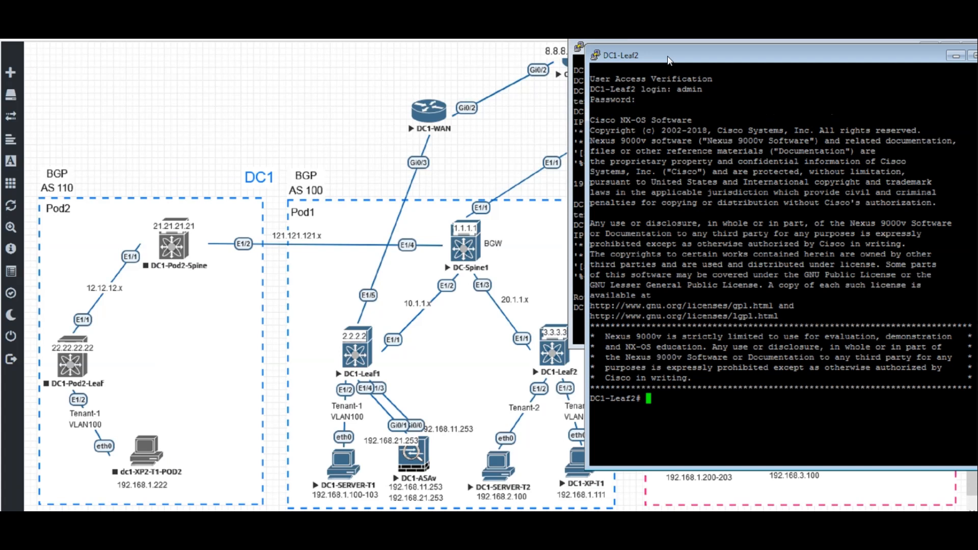
- On DC1-Leaf2, look up the route to 192.168.3.100 in VRF tenant-1
text(show ip)
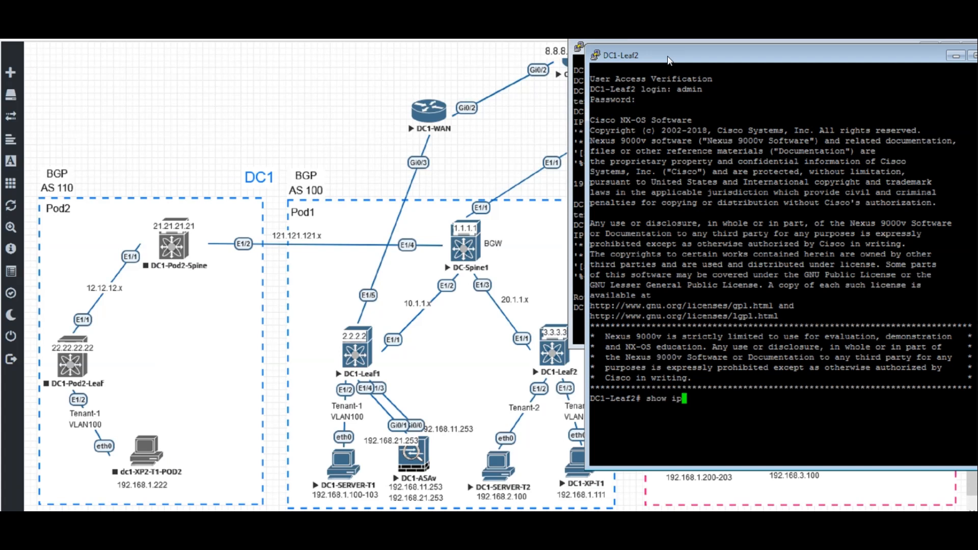
text(route 192.1)
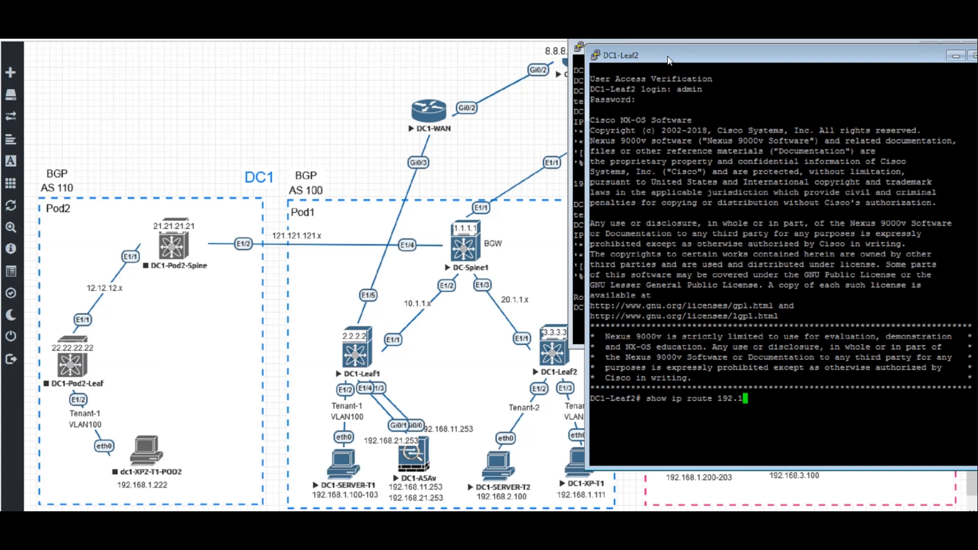
text(68.3.11)
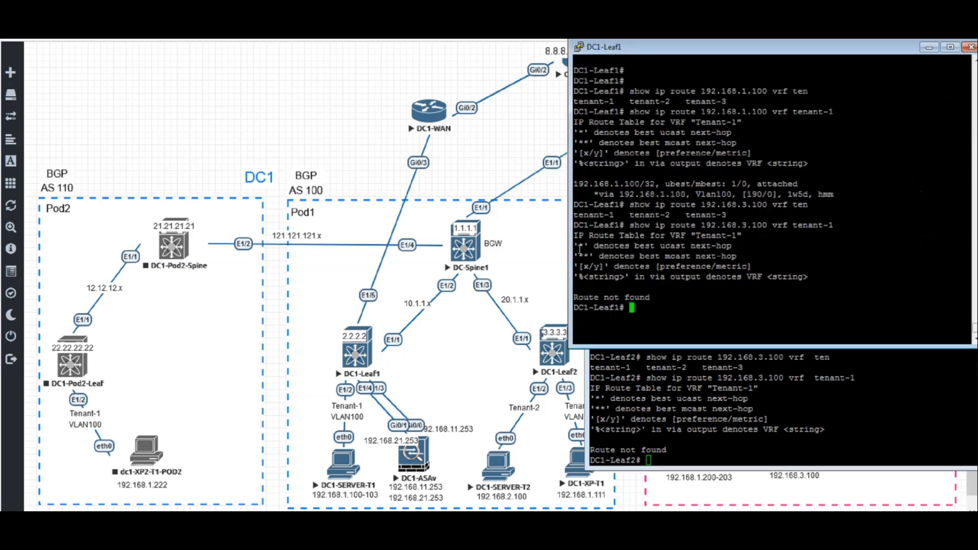
- On DC1-Leaf1, look up the default route 0.0.0.0 in the tenant VRF
text(show ip route)
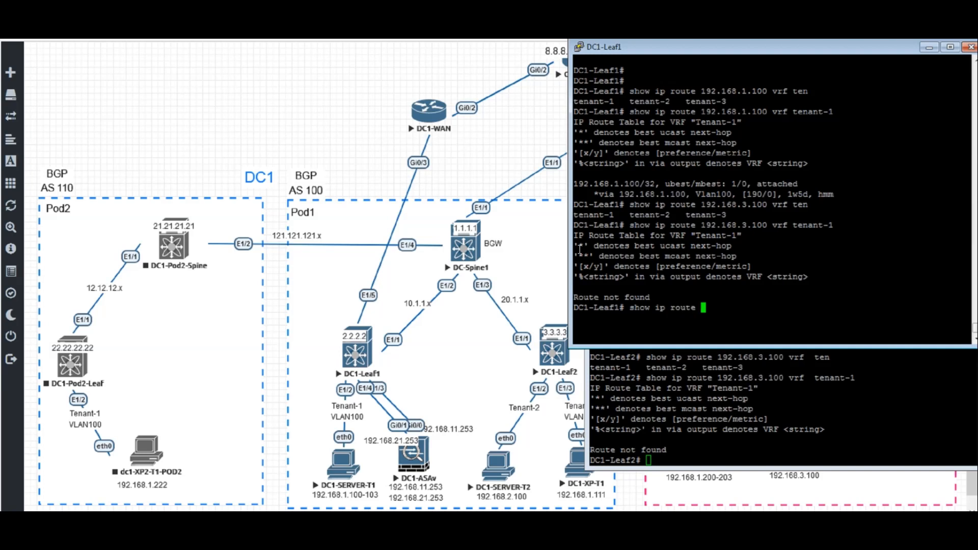
text(0.0.0.)
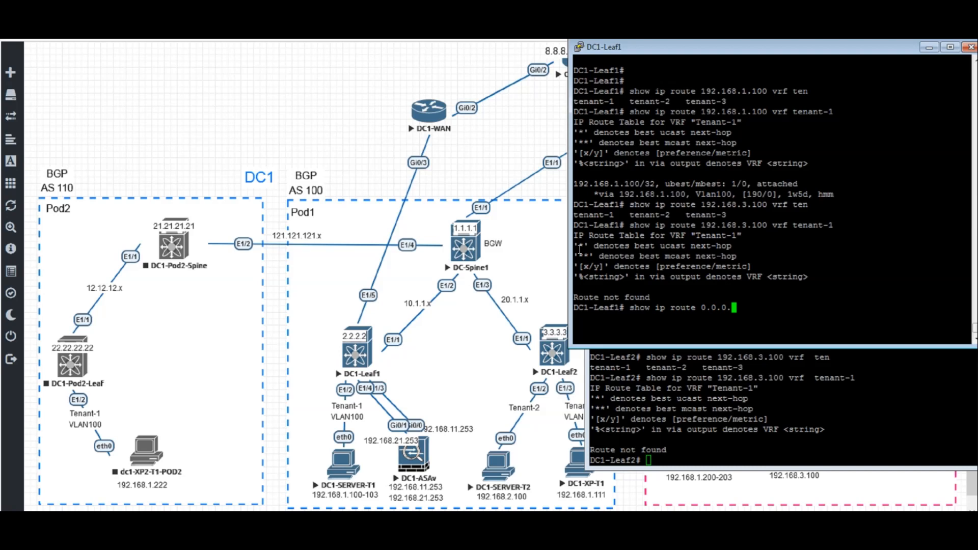
text(vrf te)
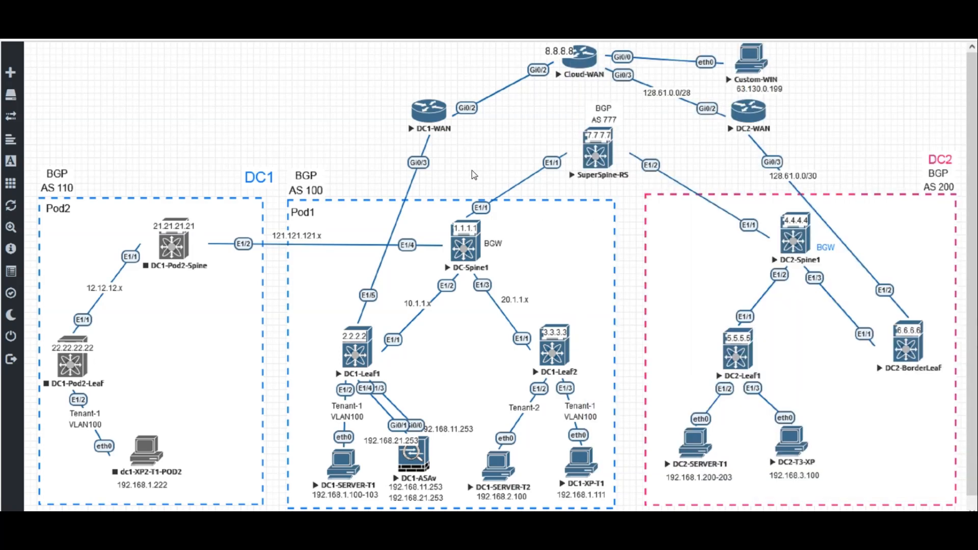
mouse_move(737, 235)
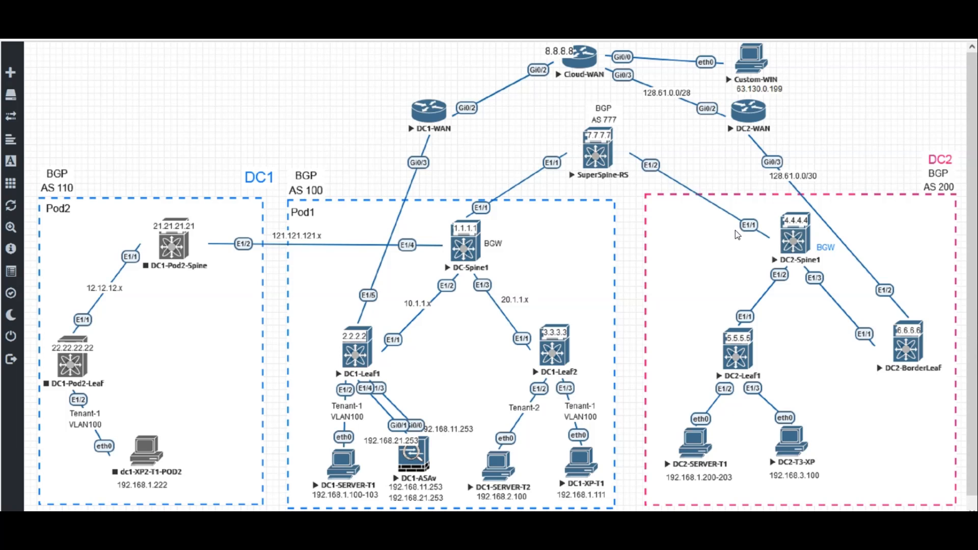
mouse_move(413, 197)
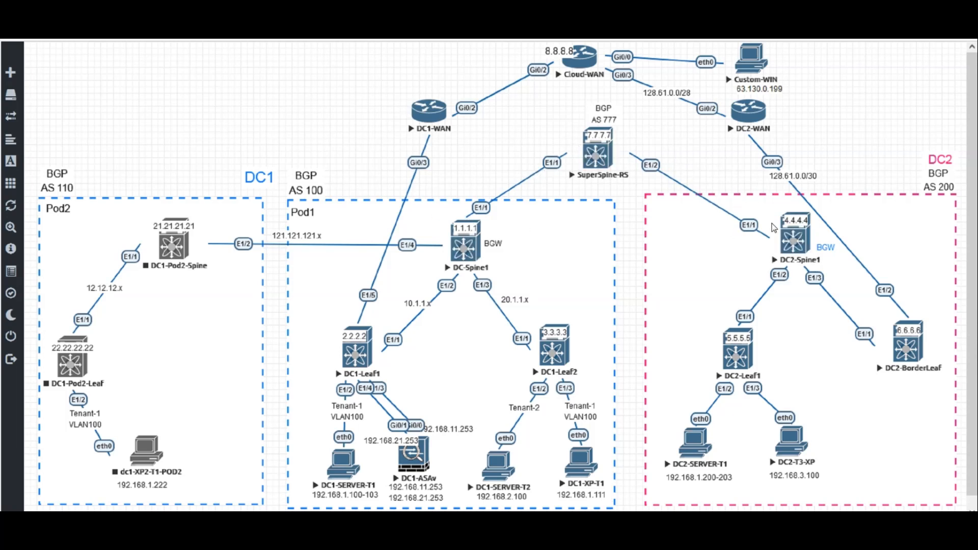
mouse_move(905, 336)
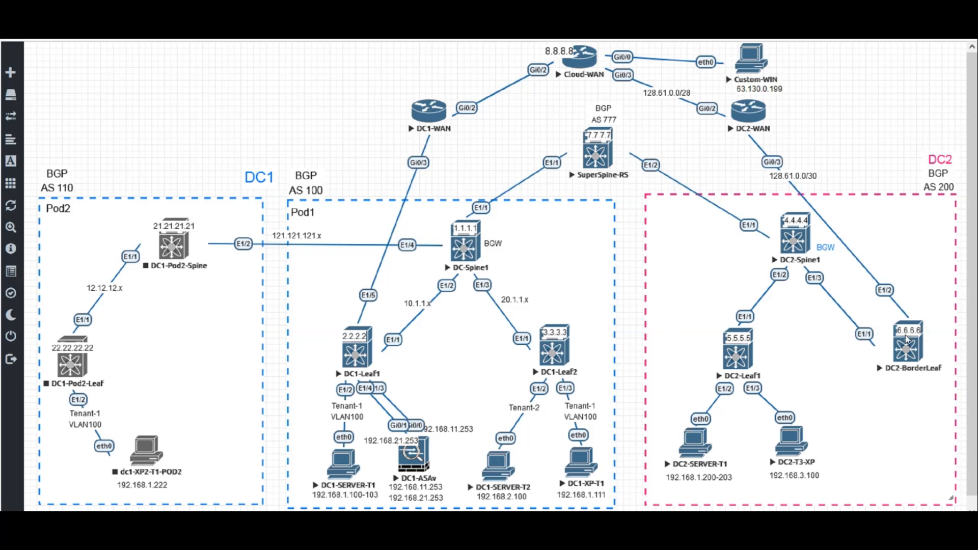
mouse_move(883, 308)
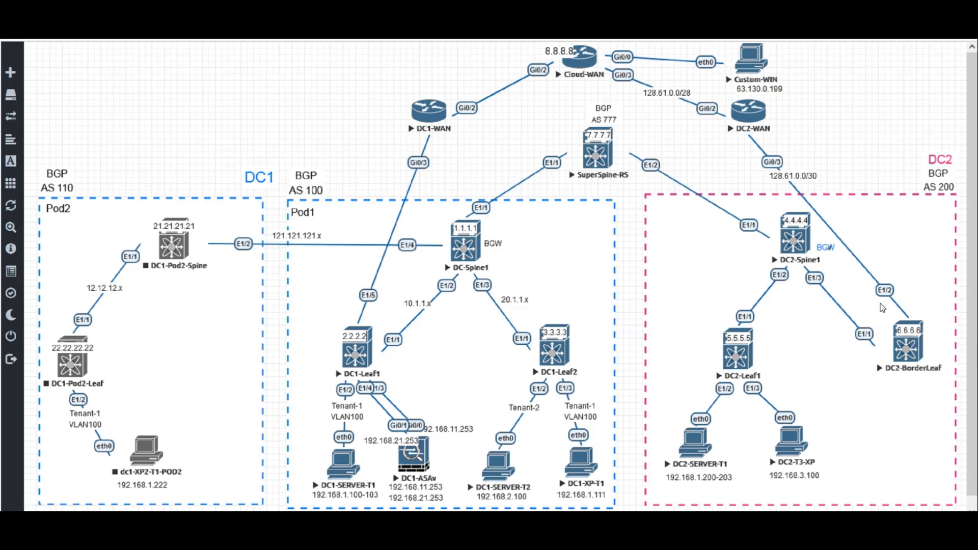
mouse_move(745, 324)
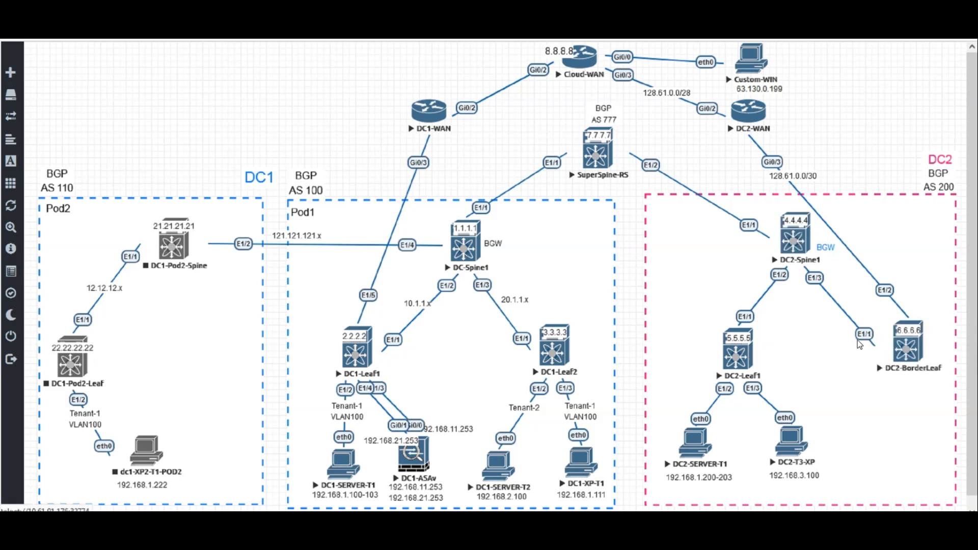
mouse_move(860, 313)
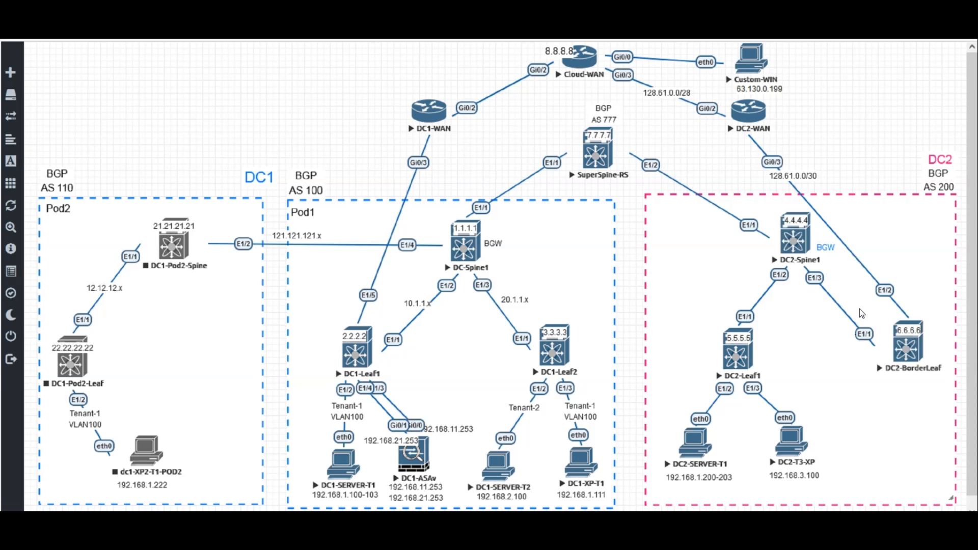
mouse_move(820, 368)
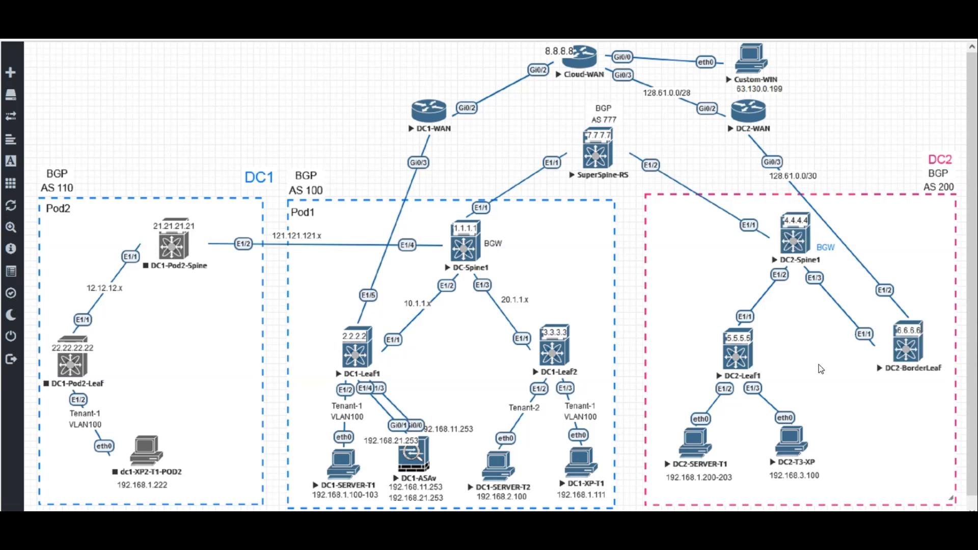
mouse_move(901, 349)
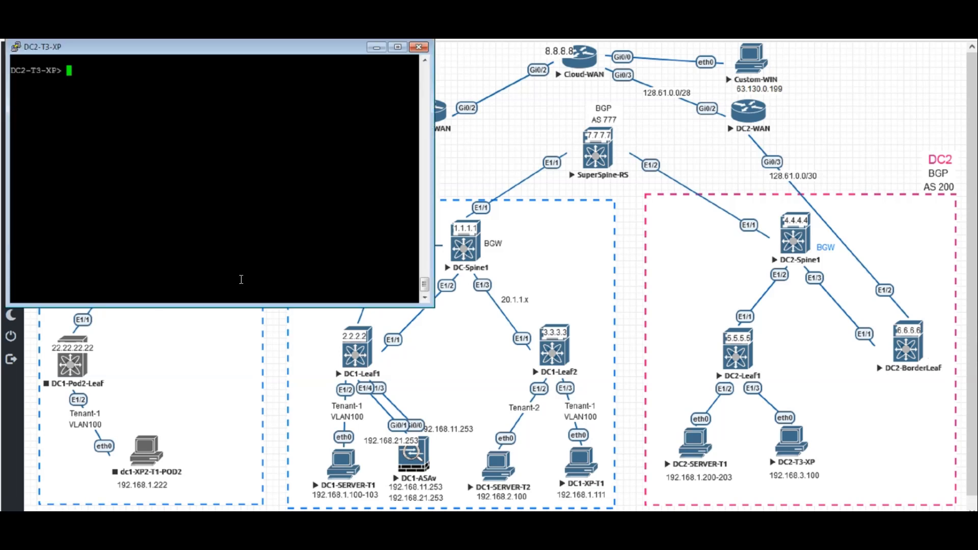
- From DC2-T3-XP, ping 192.168.1.100 and 192.168.1.111
text(ping 192.168.1.10)
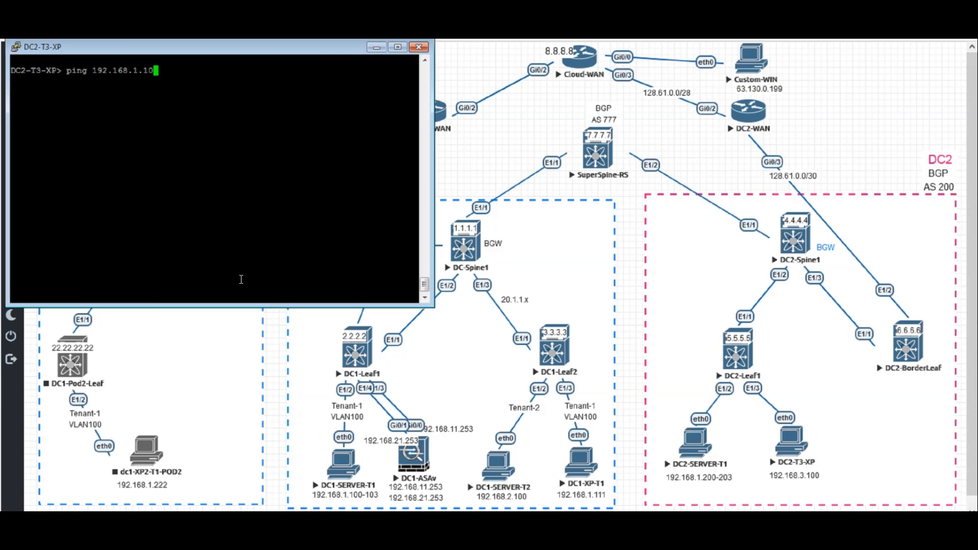
key(enter)
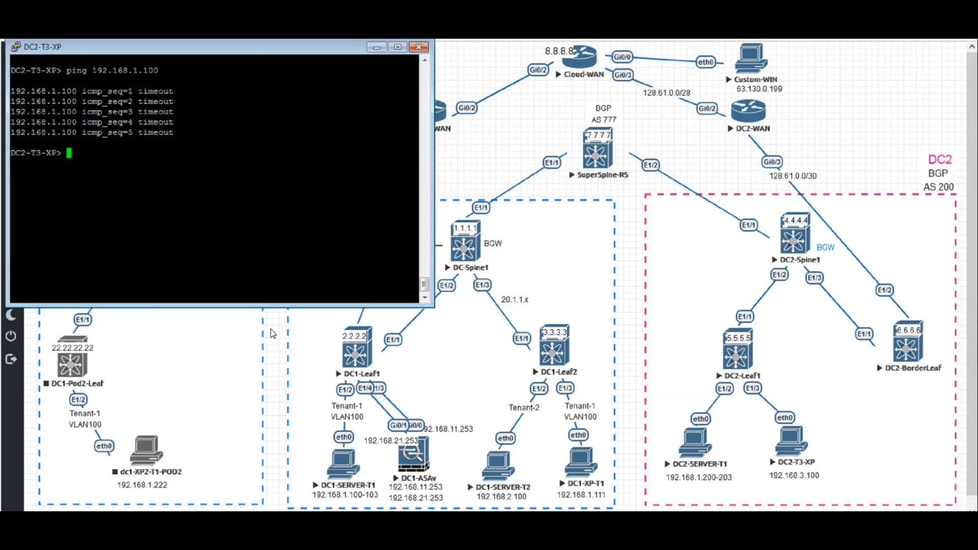
text(ping 192.168.1.1)
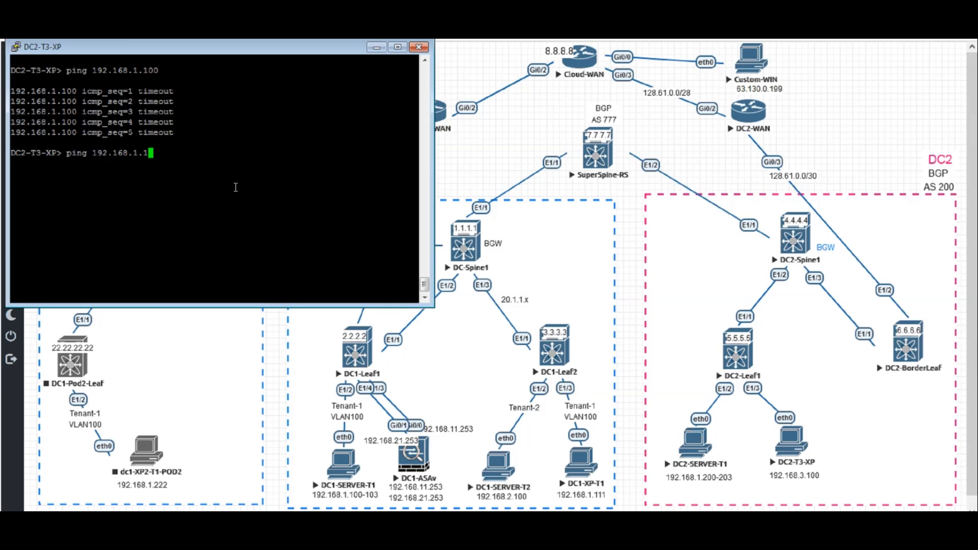
text(11)
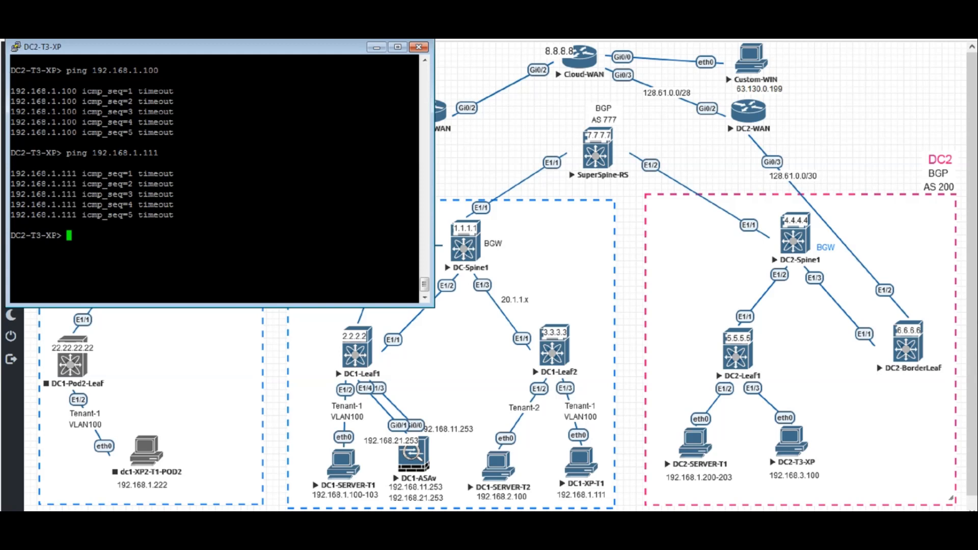
mouse_move(873, 323)
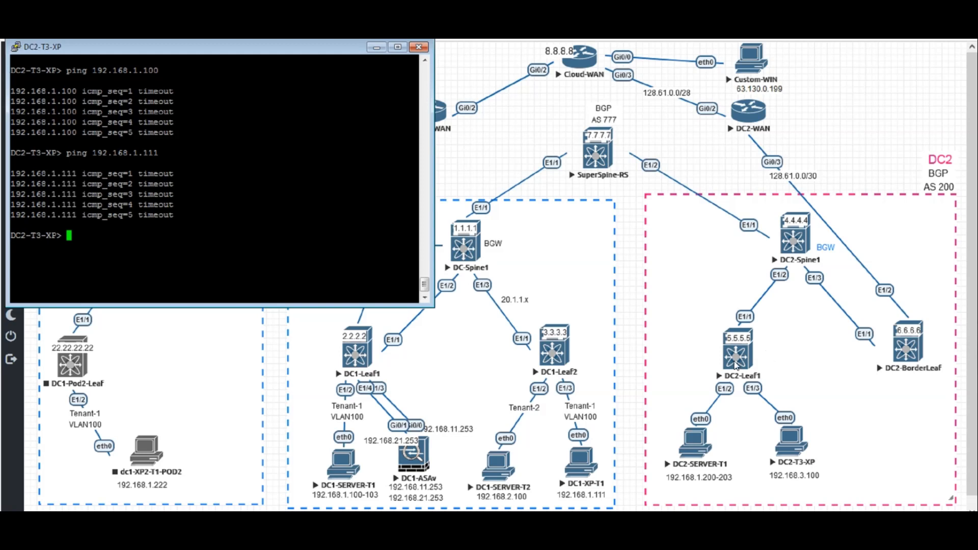
mouse_move(779, 353)
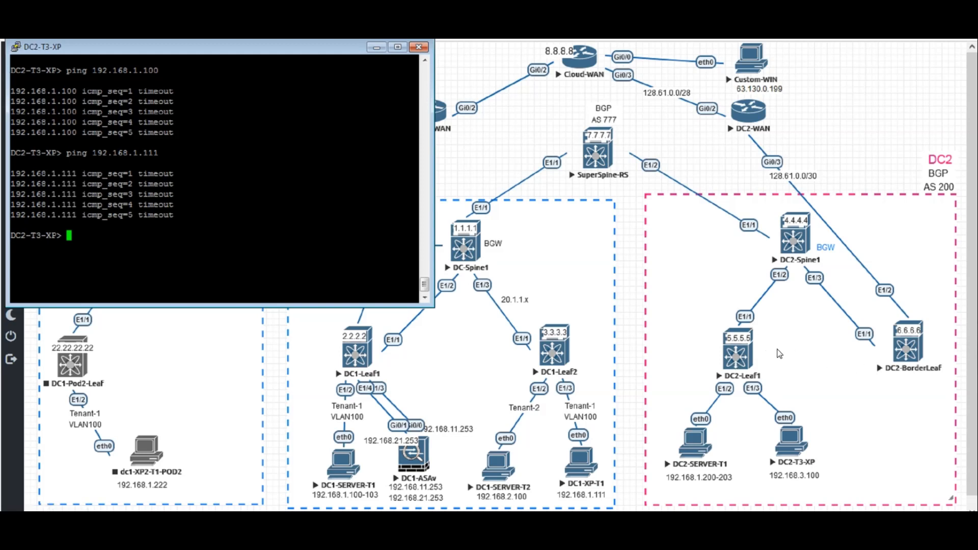
mouse_move(764, 347)
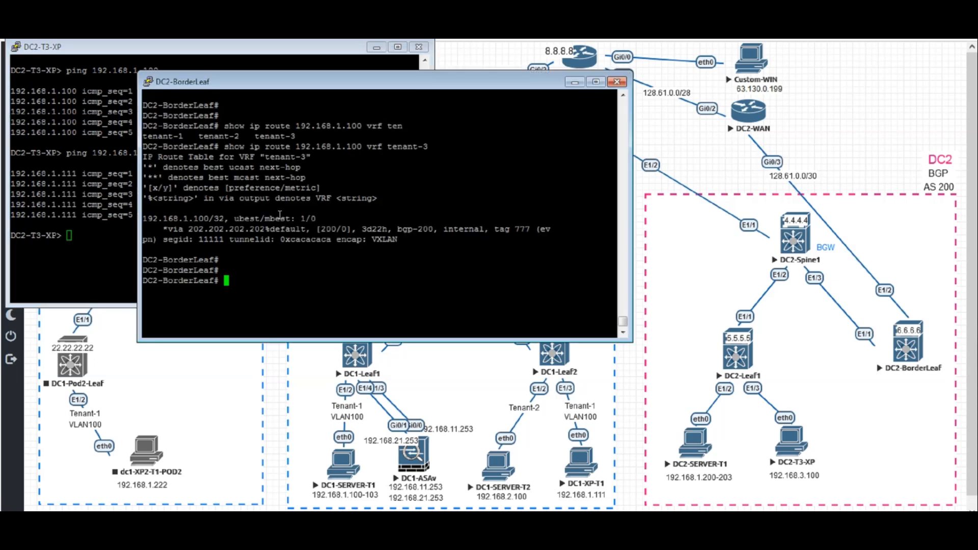
- On DC2-BorderLeaf, display the IP prefix lists and the route-maps
key(enter)
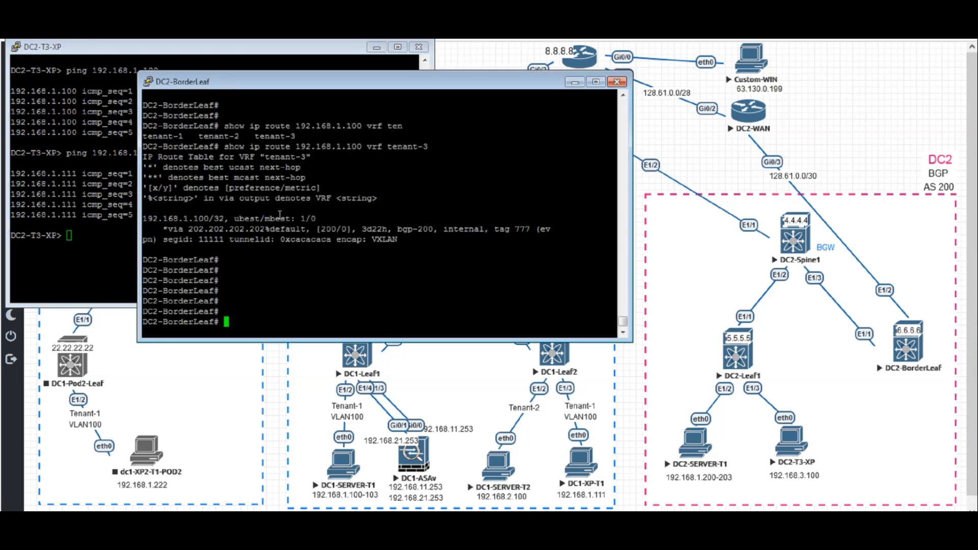
text(show ip)
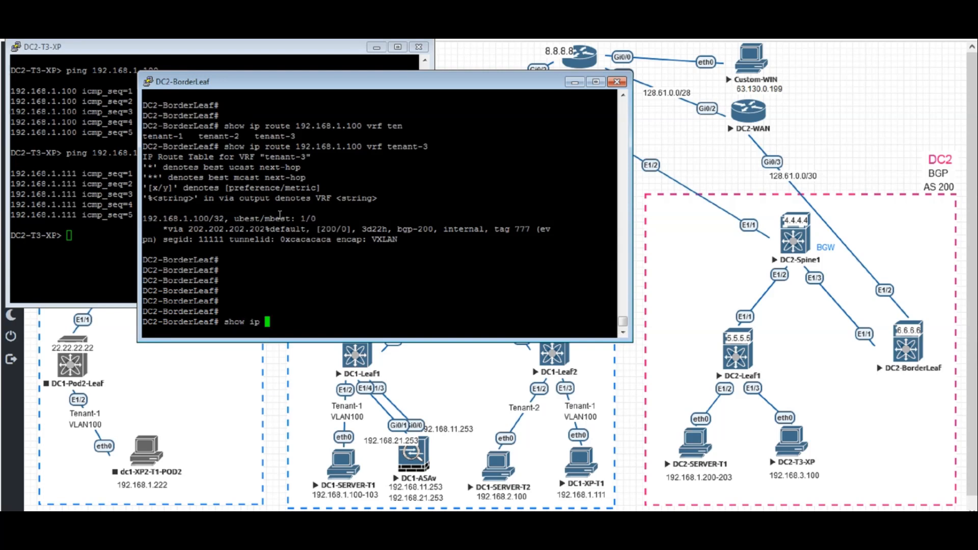
text(prefix-list)
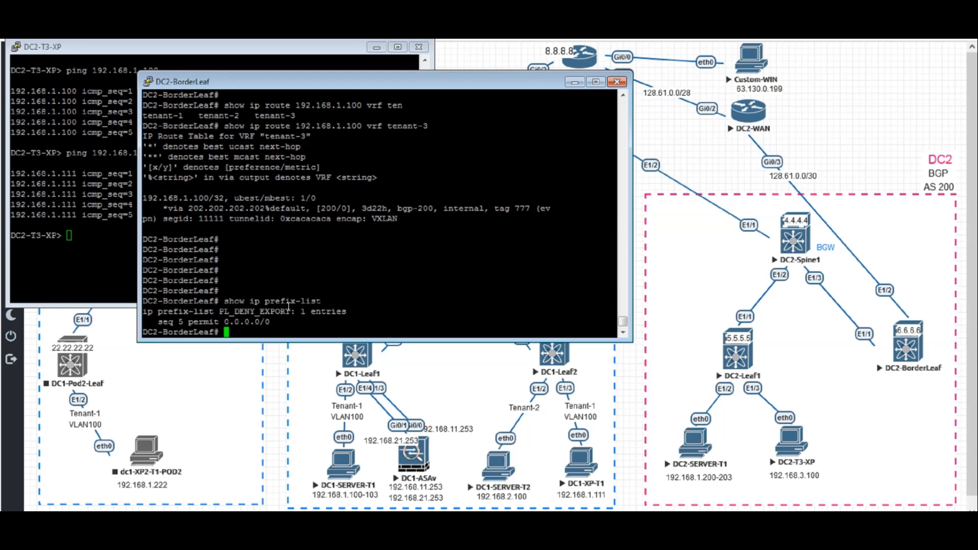
text(show)
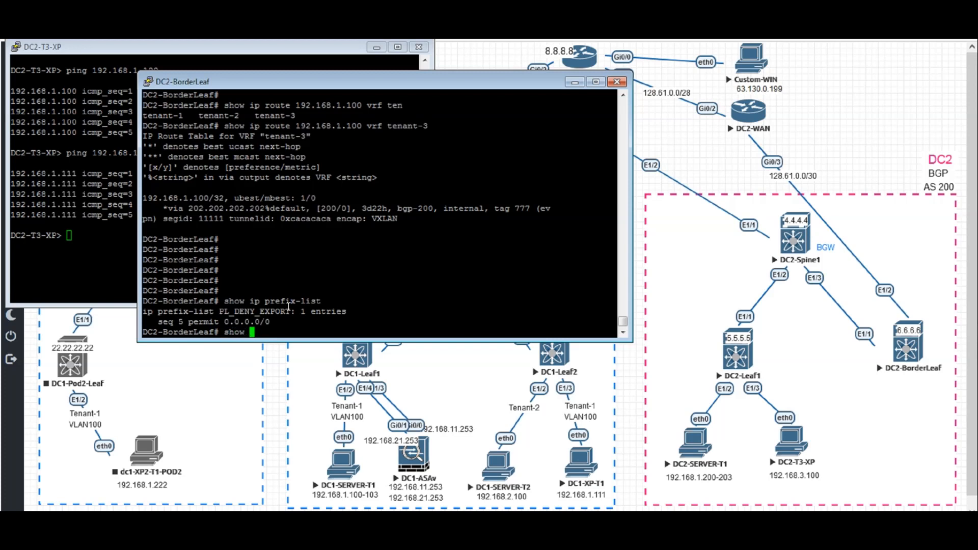
text(route-map)
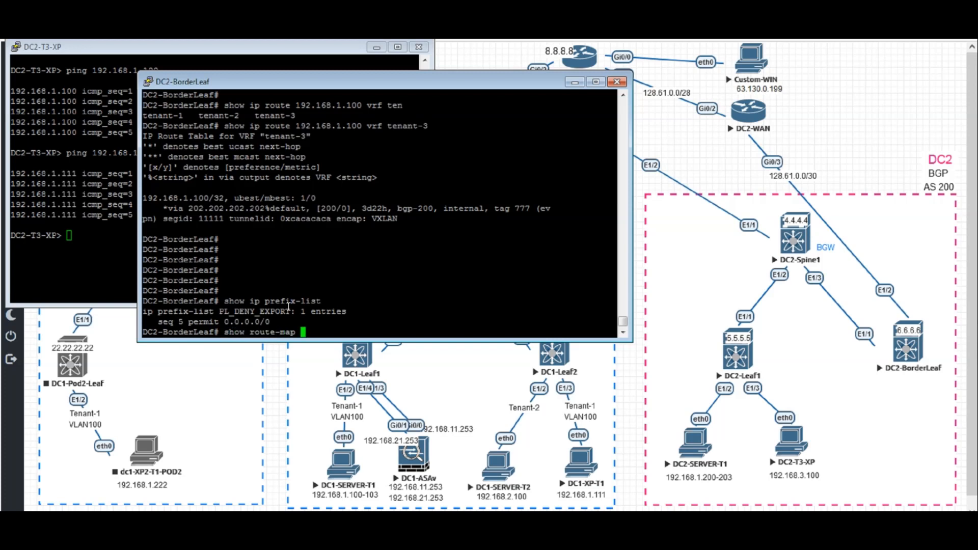
key(enter)
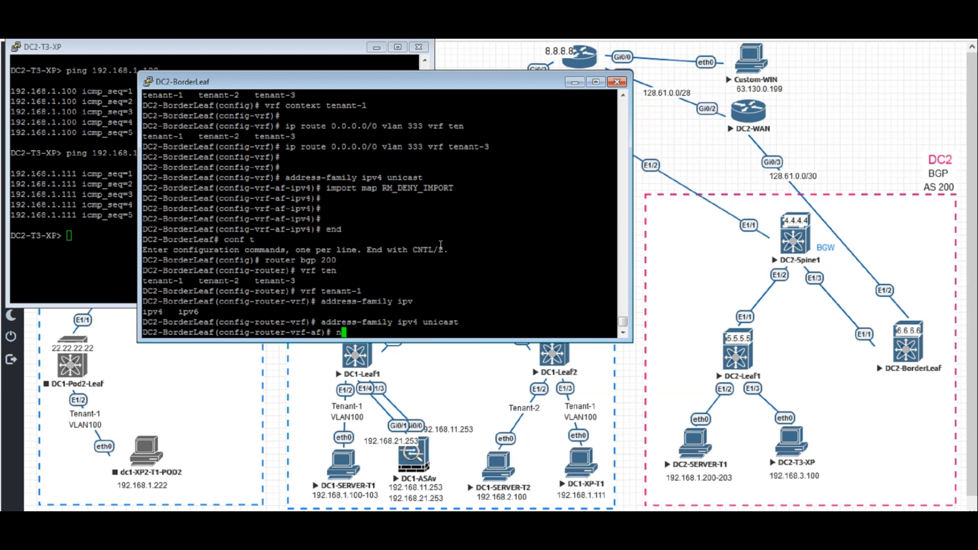
- Advertise network 0.0.0.0/0 in tenant-1's BGP, leave config, and show the running BGP config
text(etwork 0.)
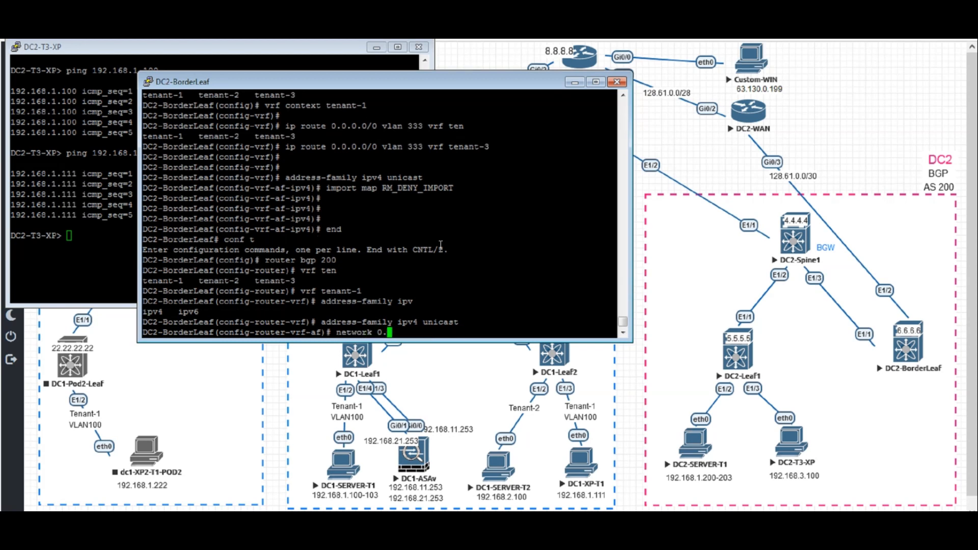
text(.0.0/0)
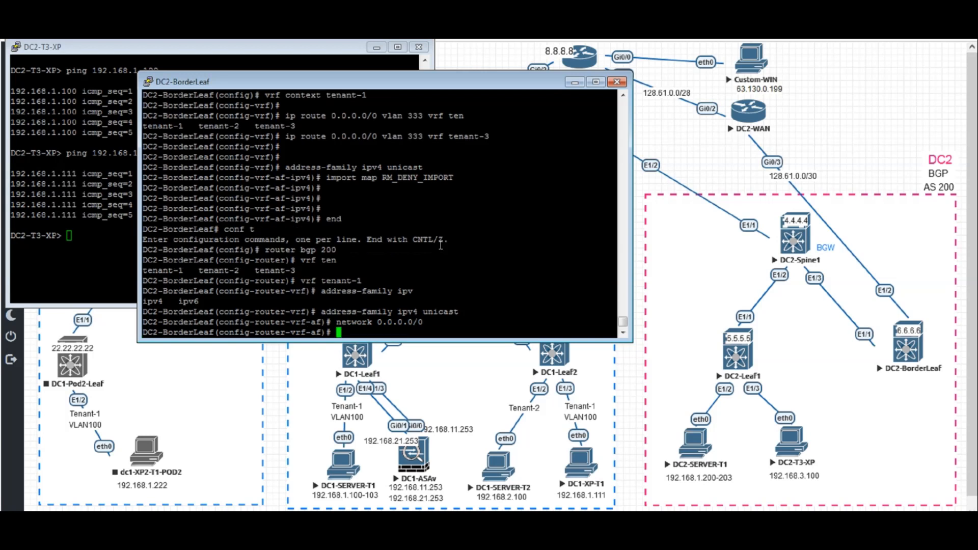
text(end)
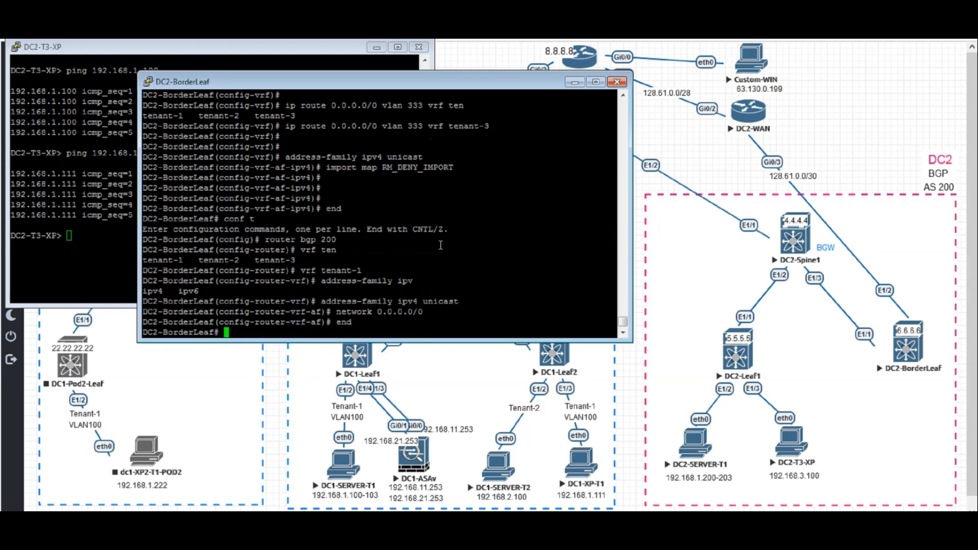
text(show run bgp)
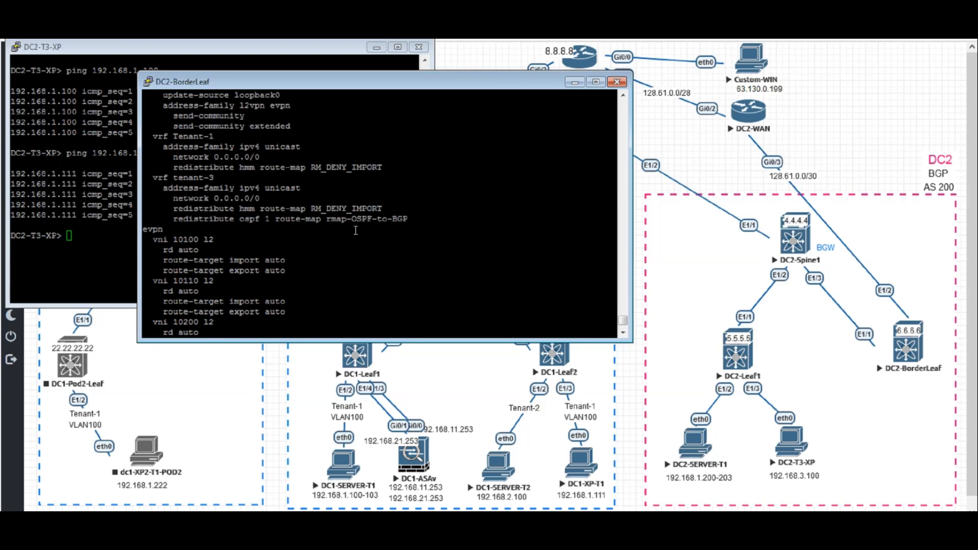
- Drag the DC2-Leaf1 console window to the front to view its tenant-3 route
drag(175, 136, 387, 167)
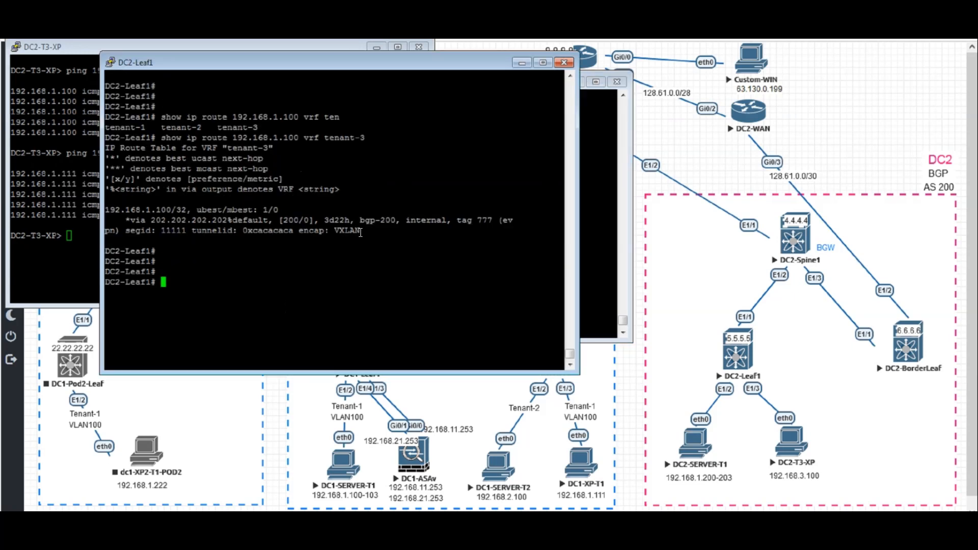
- Run 'show ip route vrf tenant-3' on DC2-Leaf1 and highlight the default route's segment ID 11111
text(show ip)
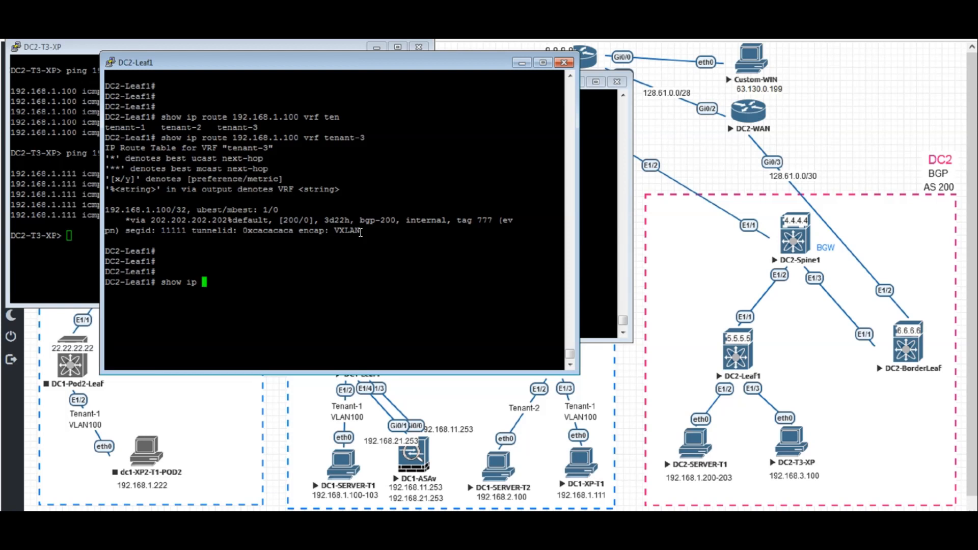
text(route vrf ten)
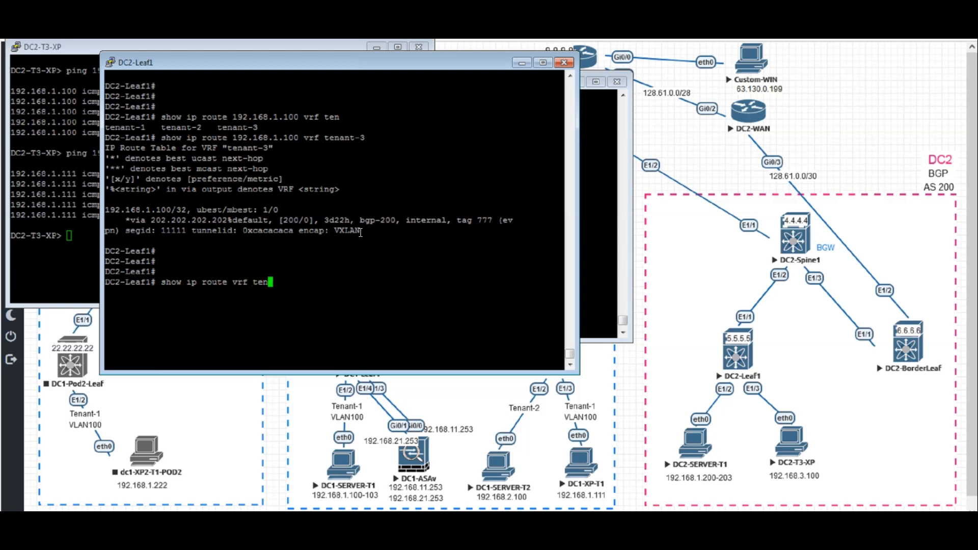
key(enter)
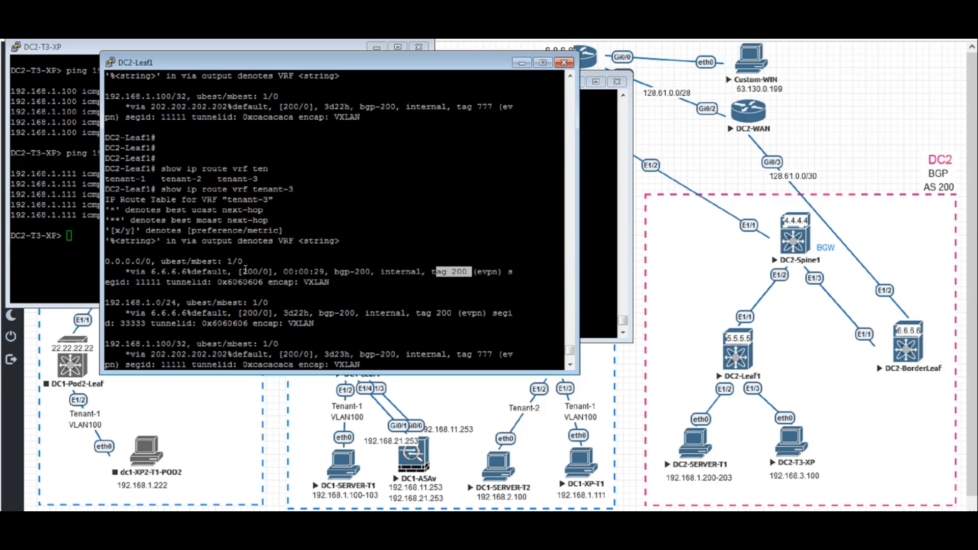
double_click(147, 282)
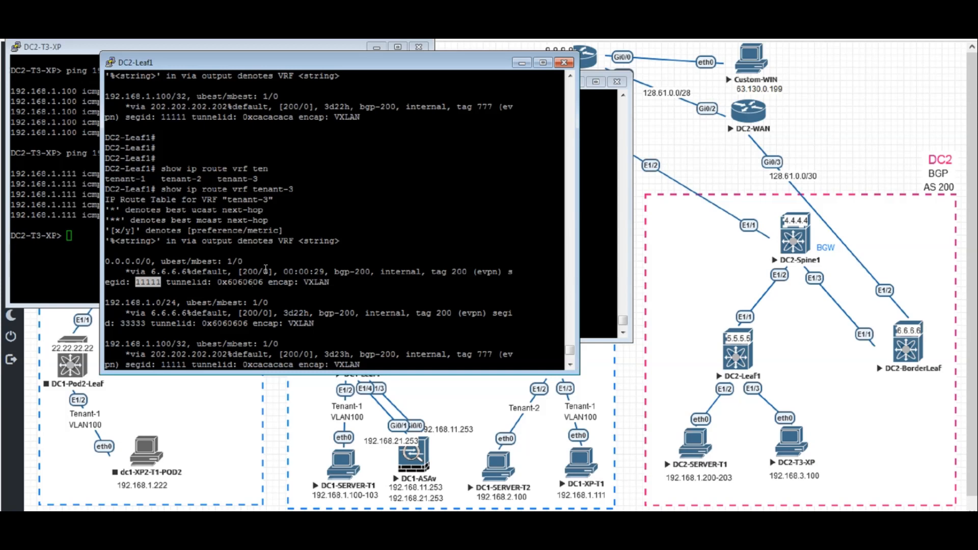
mouse_move(195, 284)
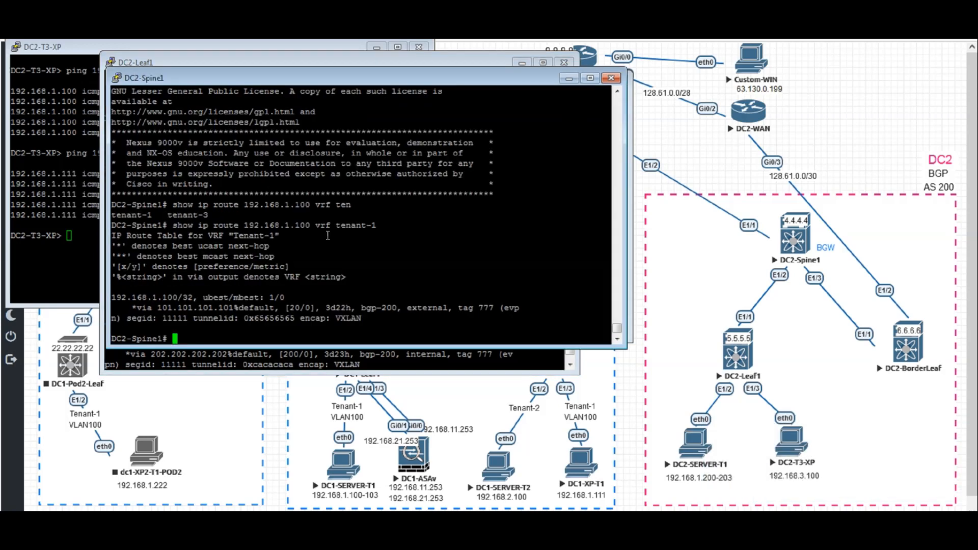
- On DC2-Spine1, add blank prompt lines and type 'show ip route vrf'
key(enter)
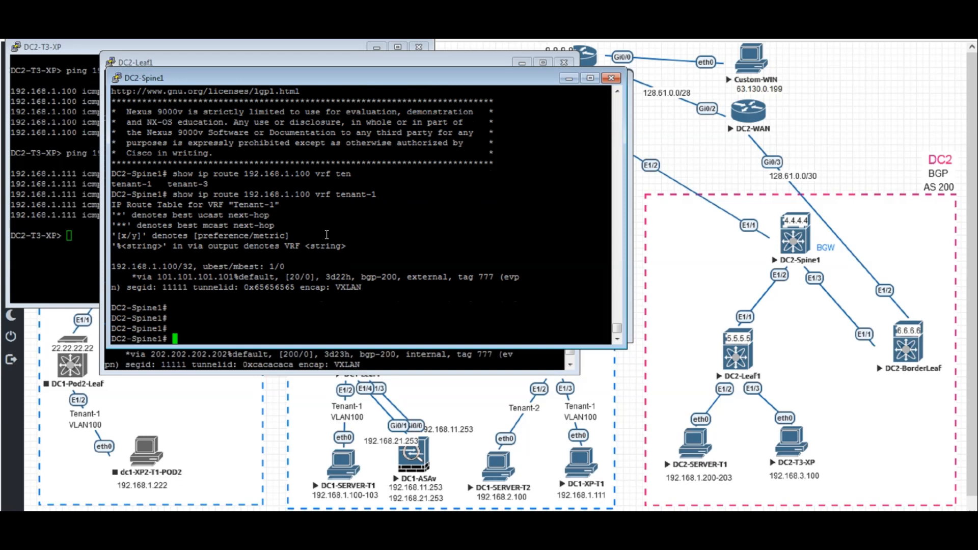
text(show ip route vrf)
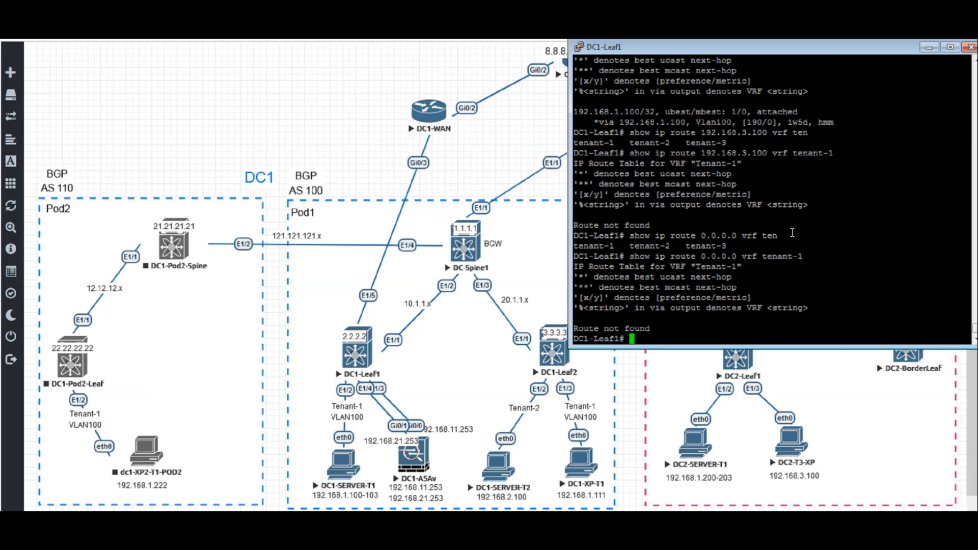
- On DC1-Leaf1, run 'show bgp vpnv4 unicast 0.0.0.0 vrf tenant-1'
text(show bgp vpnv)
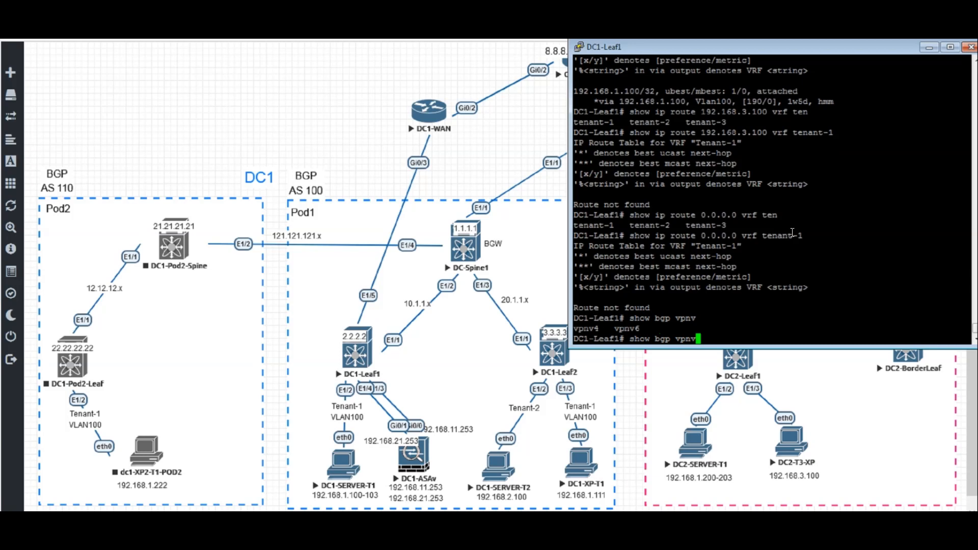
text(uni)
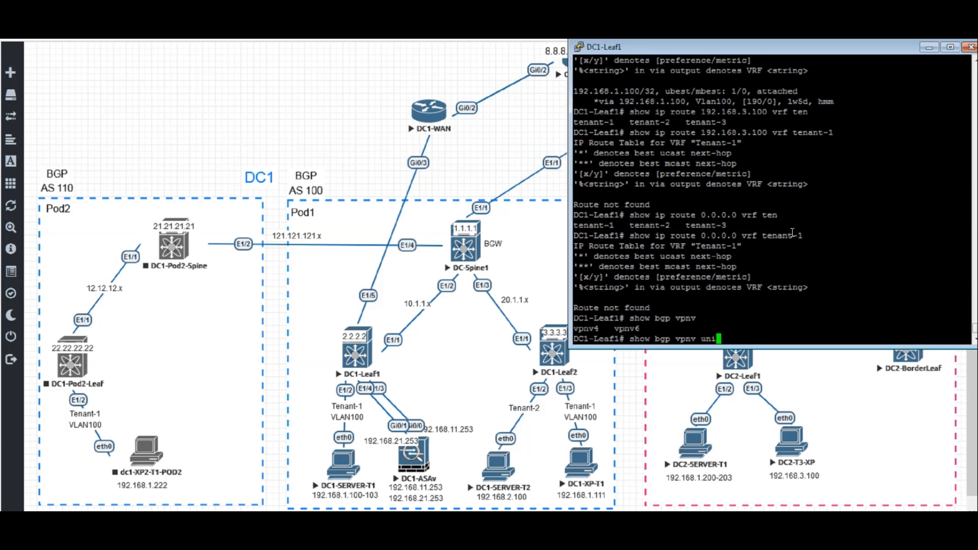
key(BackSpace)
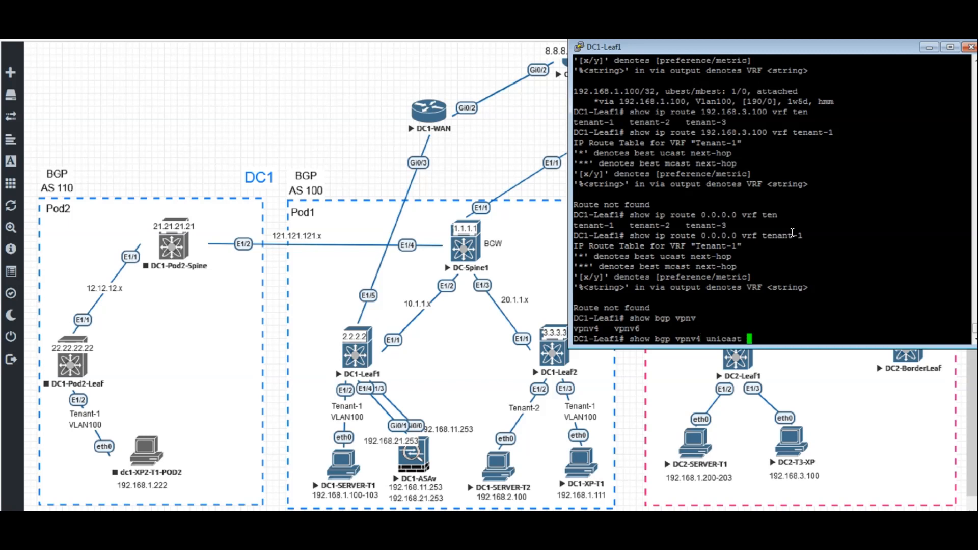
text(0.0.0.0)
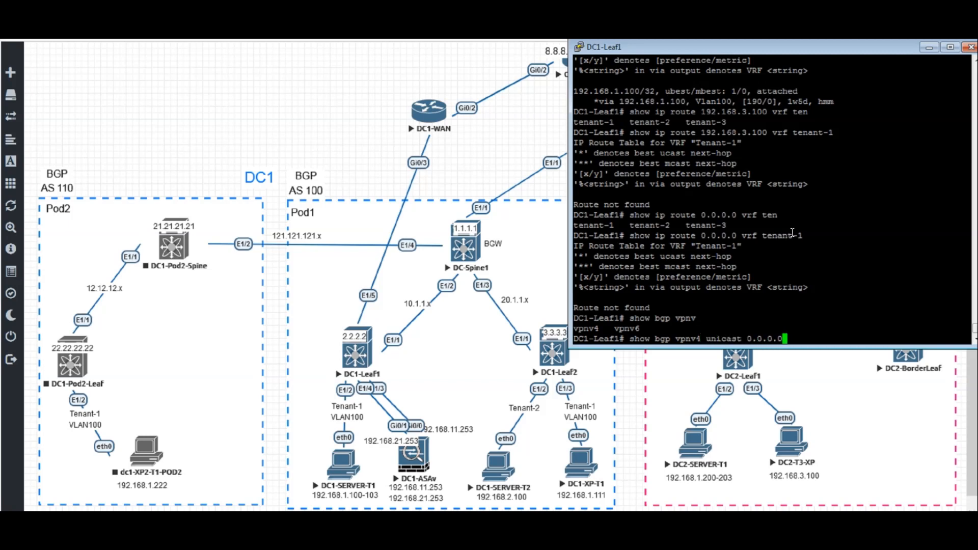
text(vrf ten)
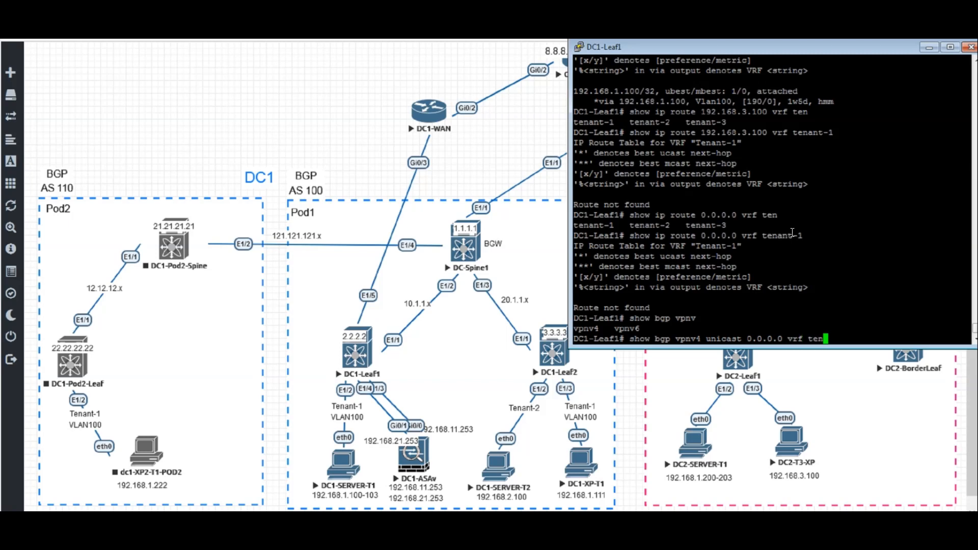
key(Enter)
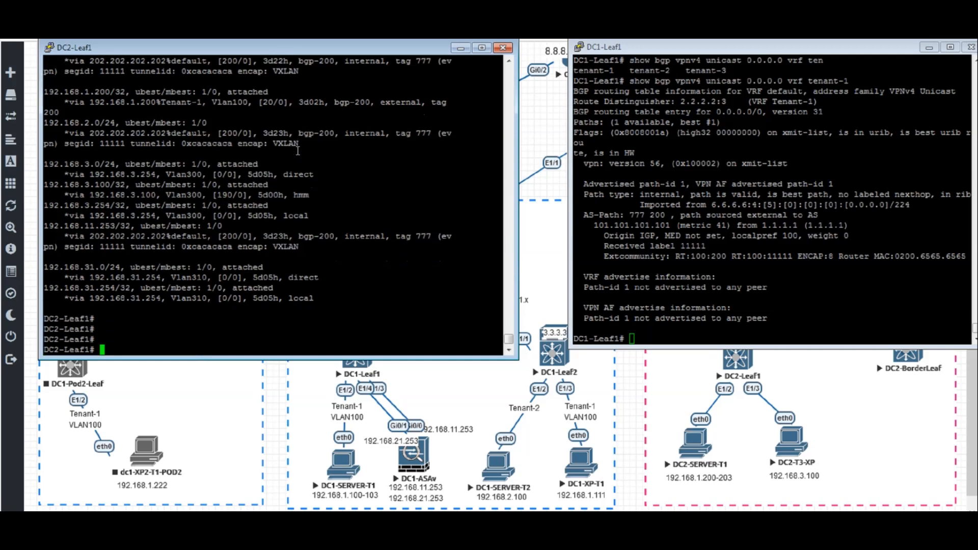
- On DC2-Leaf1, run 'show bgp vpnv4 unicast 0.0.0.0 vrf tenant-1' and highlight label 33333
text(show)
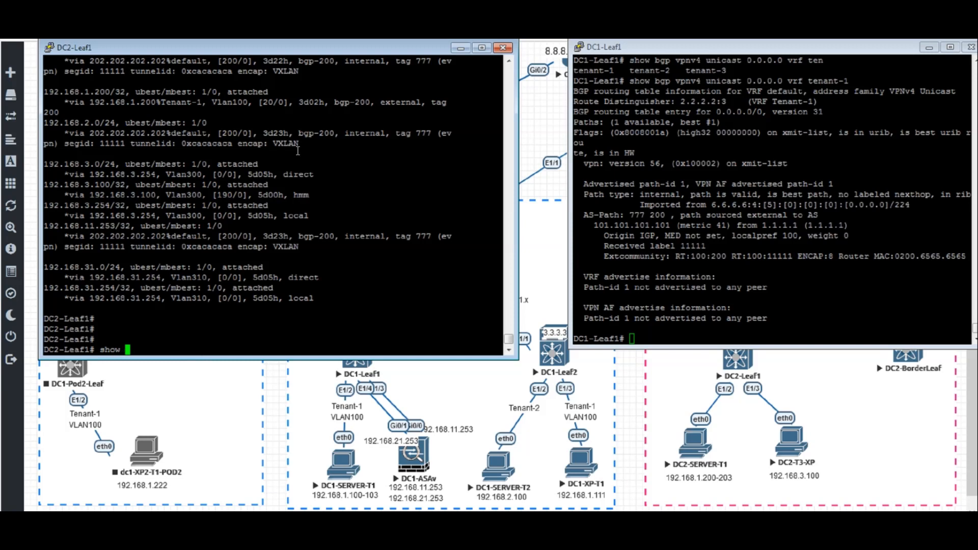
text(bgp vpn4)
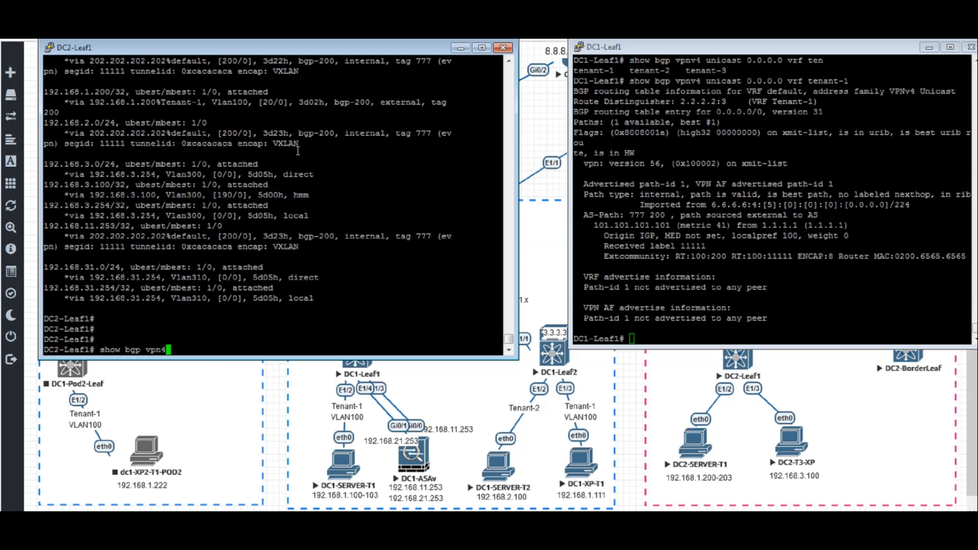
text(uni)
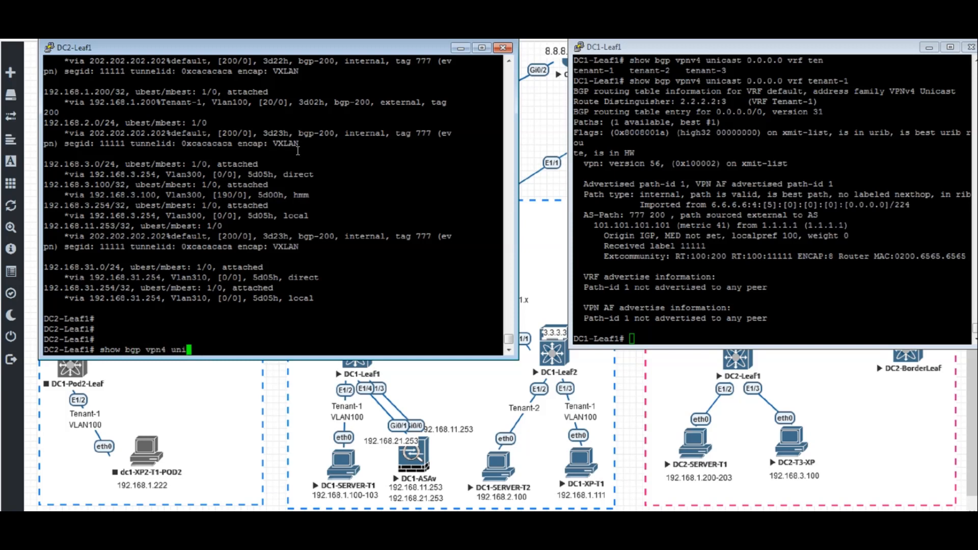
key(BackSpace)
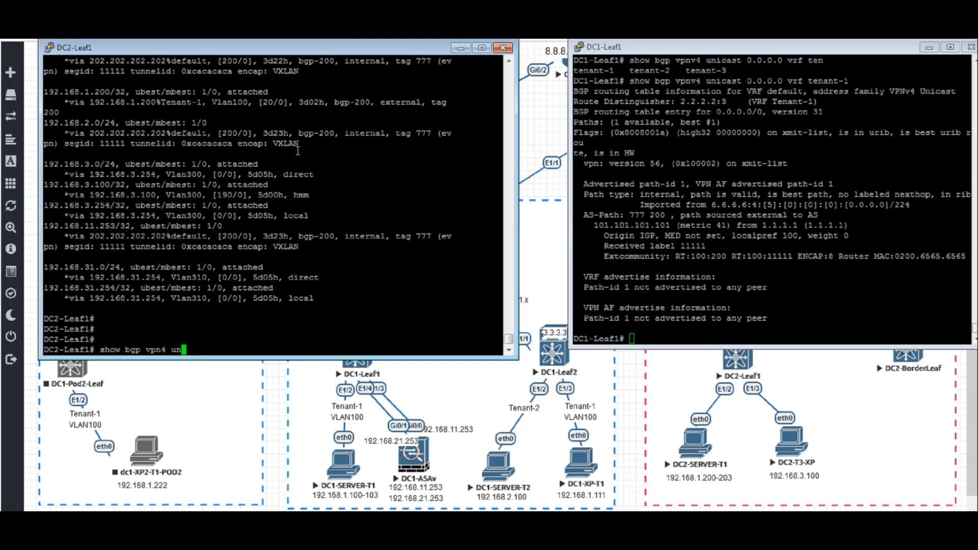
text(v)
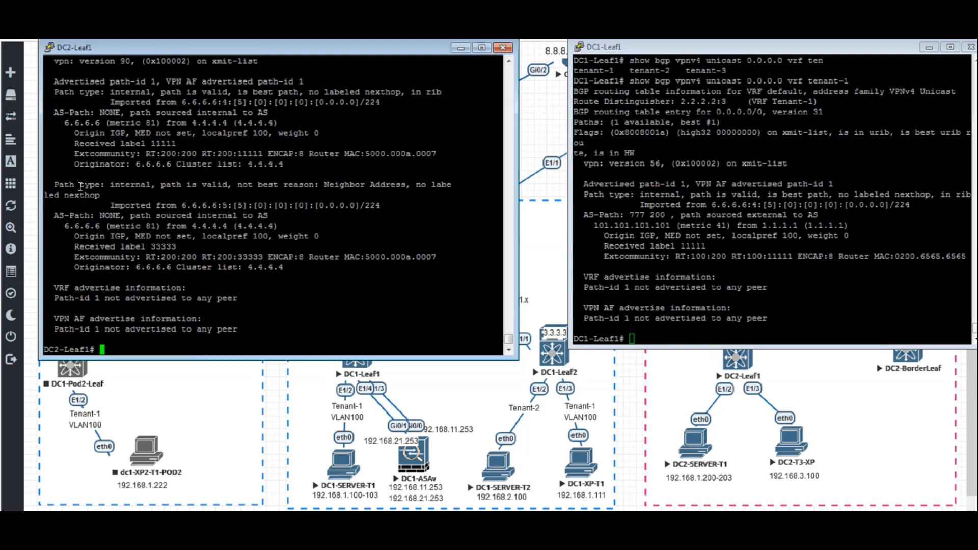
mouse_move(311, 263)
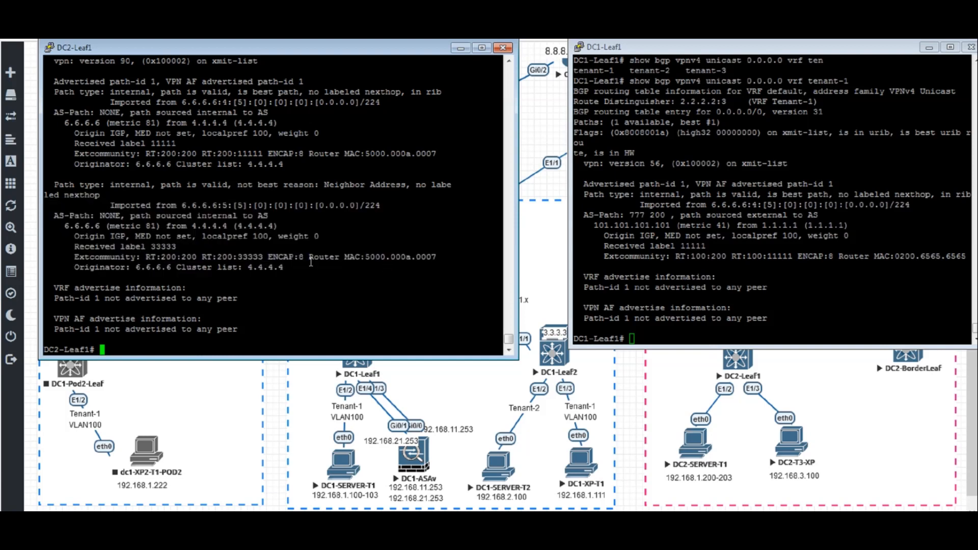
double_click(159, 247)
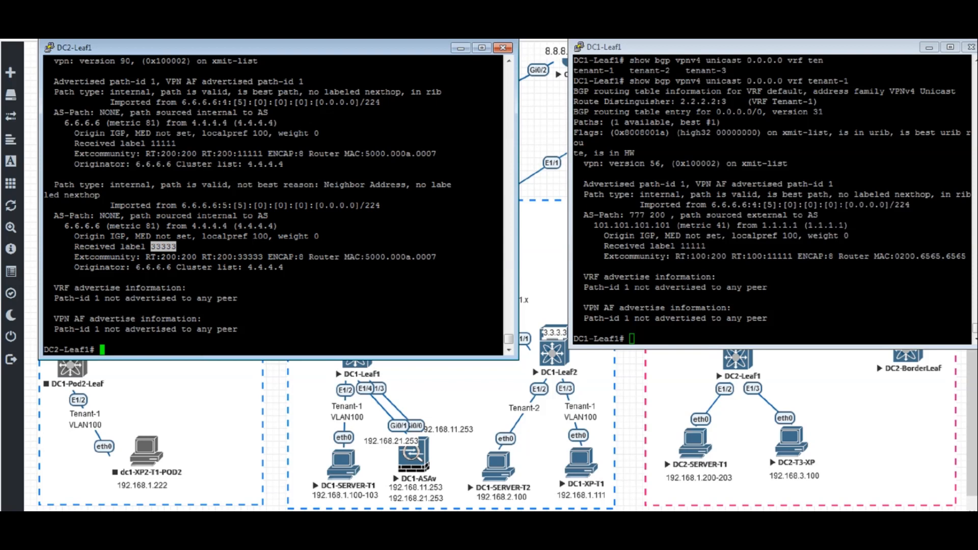
mouse_move(821, 236)
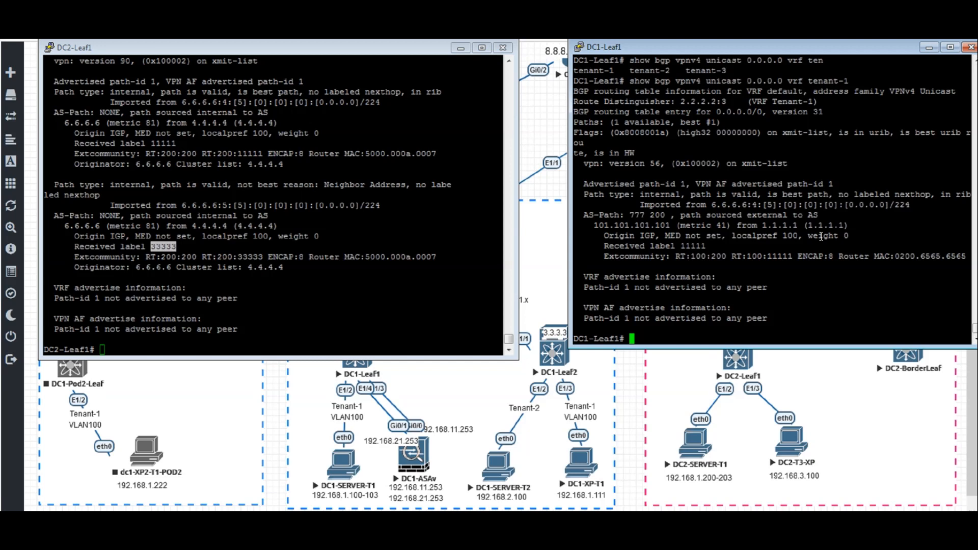
- On DC1-Leaf1, run 'show ip route 192.168.3.100 vrf tenant-1'
text(show)
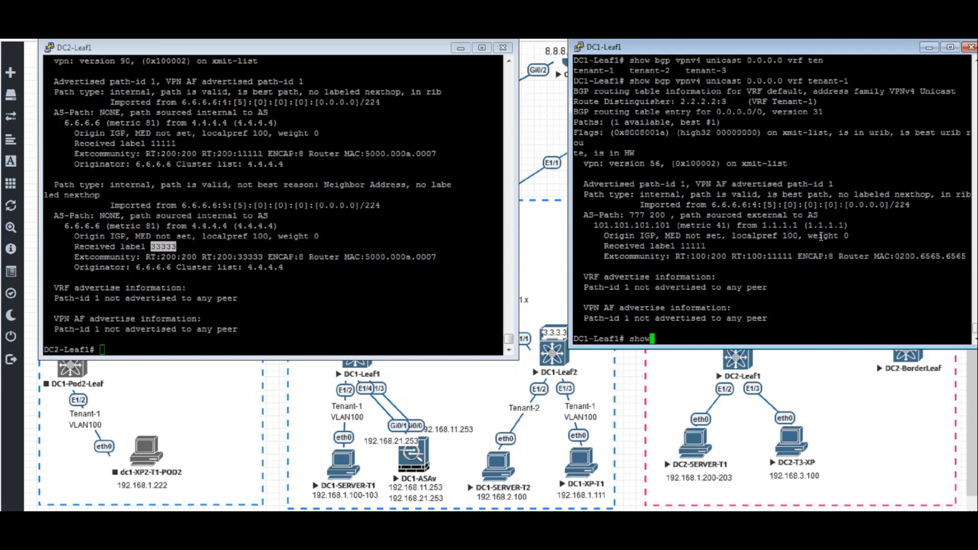
text(ip route)
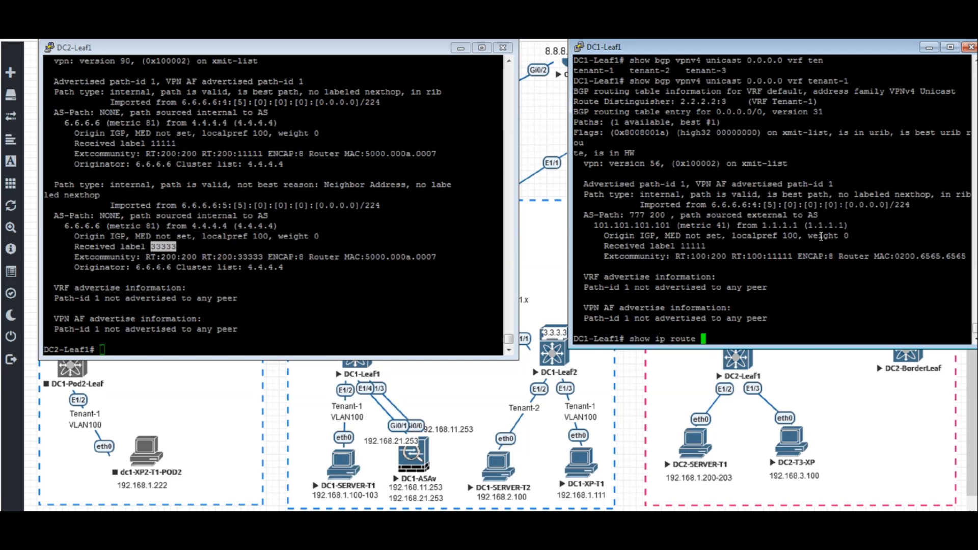
text(192.16)
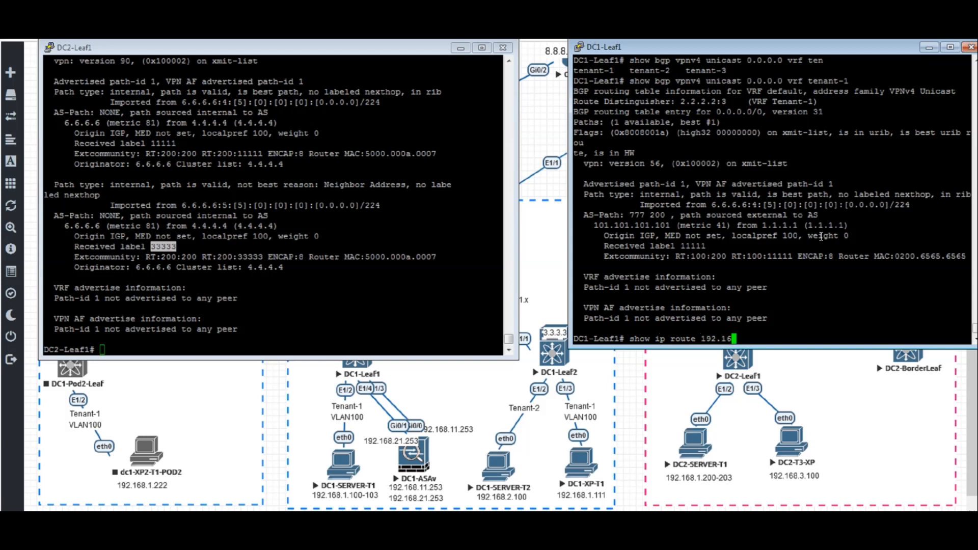
text(3.100 vrf tenant-1)
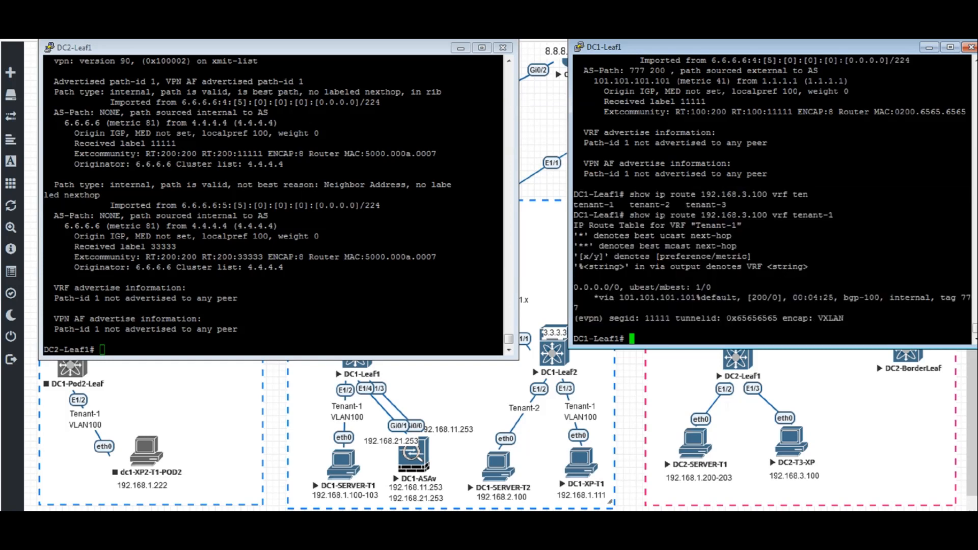
mouse_move(824, 448)
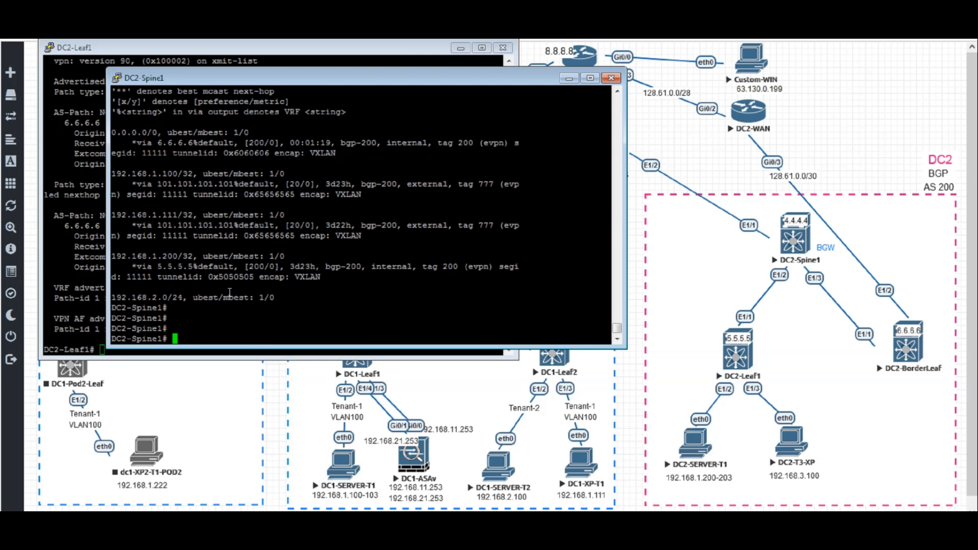
- On DC2-Spine1, run 'show ip route 192.168.3.100 vrf tenant-1'
text(show ip route v)
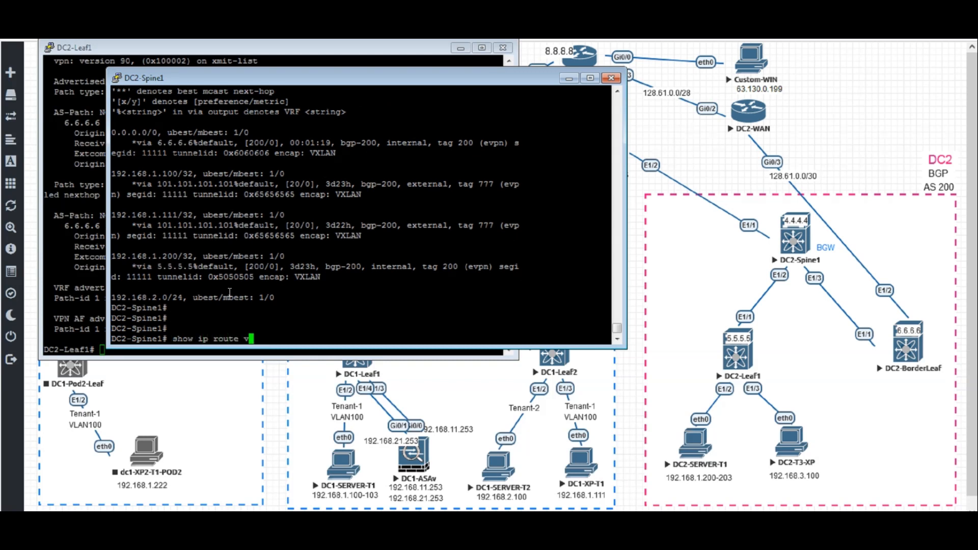
text(192.168.3)
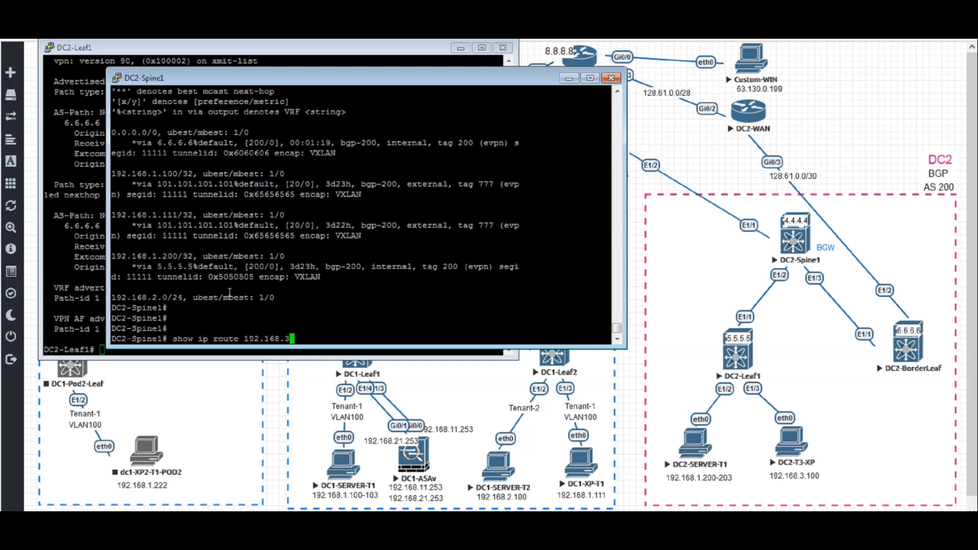
text(.100 vrf tenant-1)
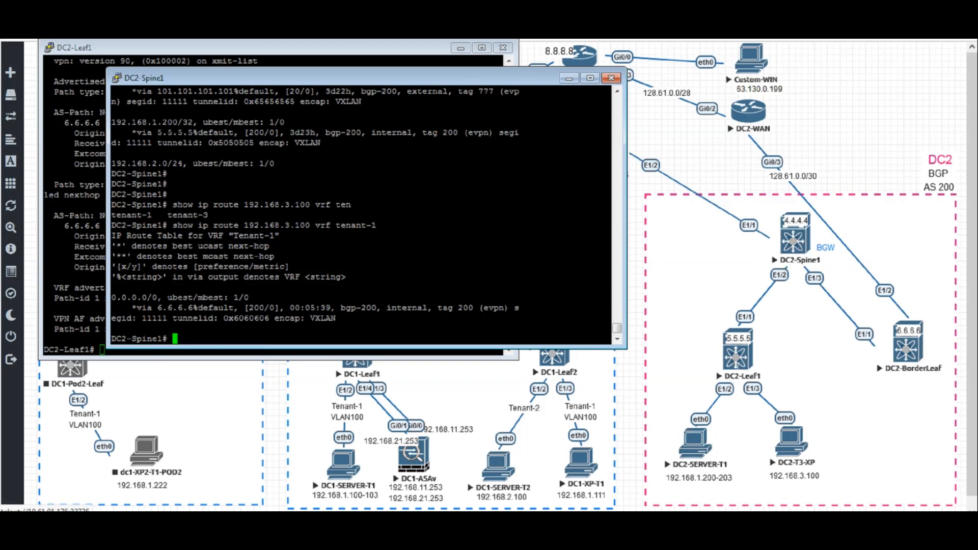
mouse_move(836, 314)
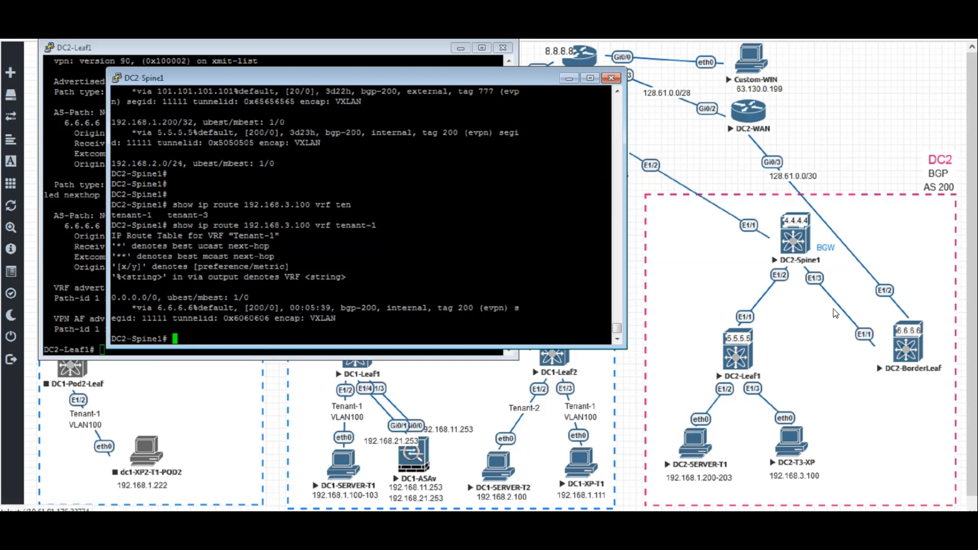
mouse_move(876, 334)
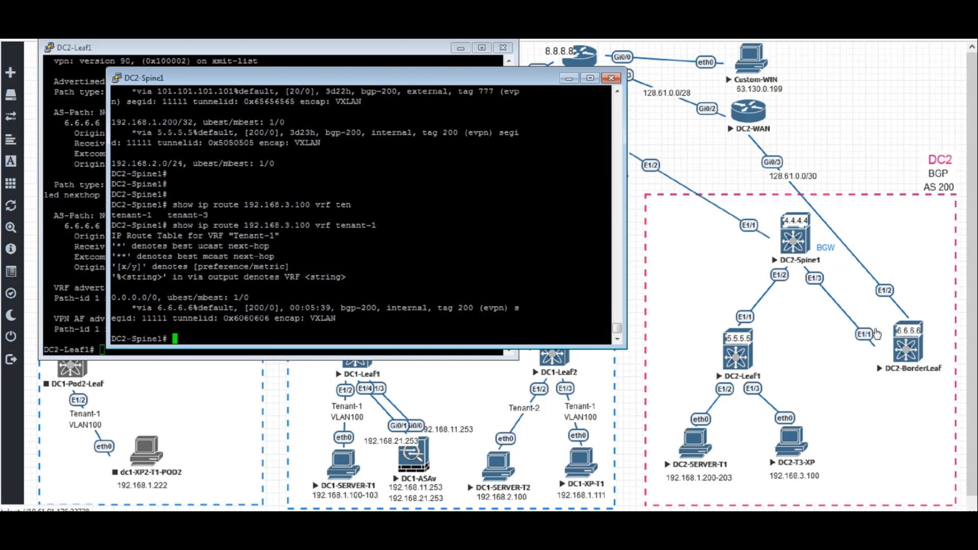
mouse_move(757, 300)
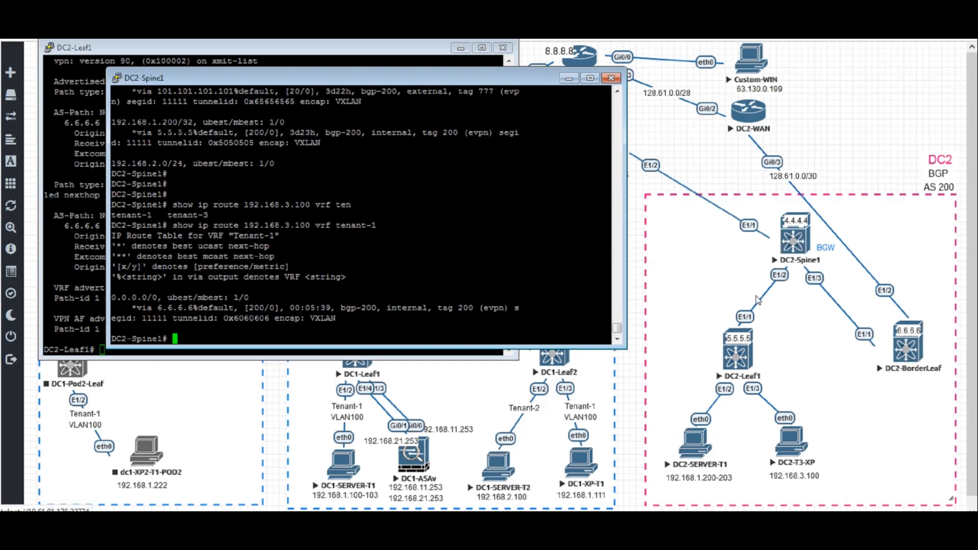
mouse_move(792, 330)
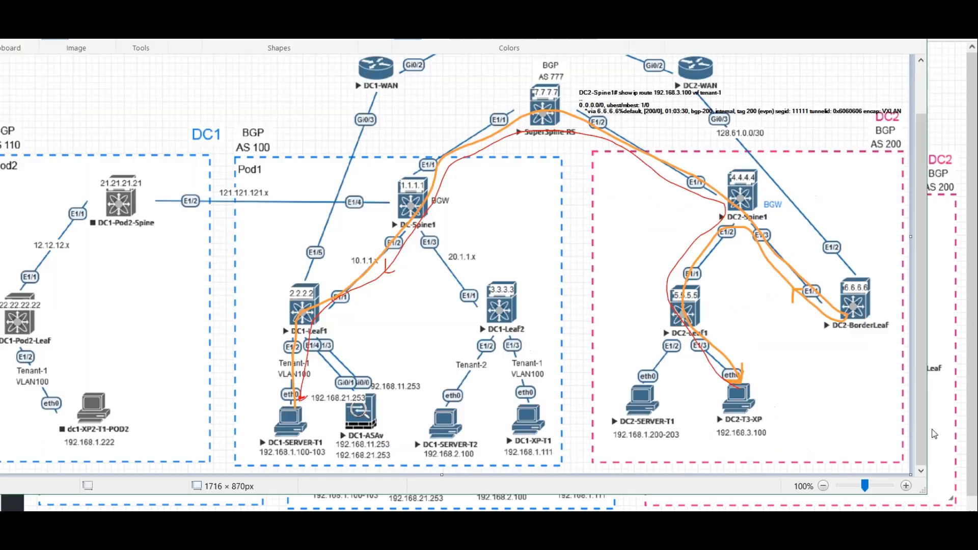
mouse_move(762, 379)
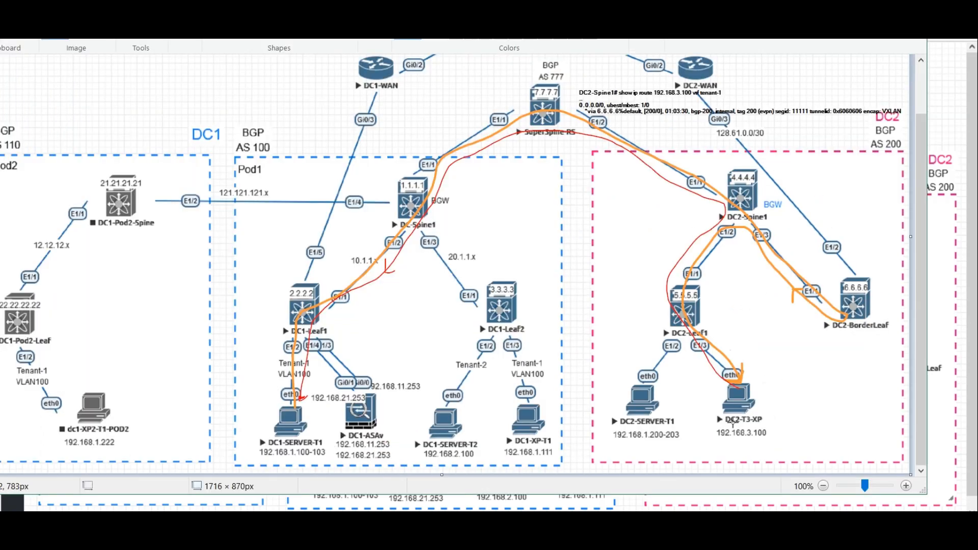
mouse_move(686, 234)
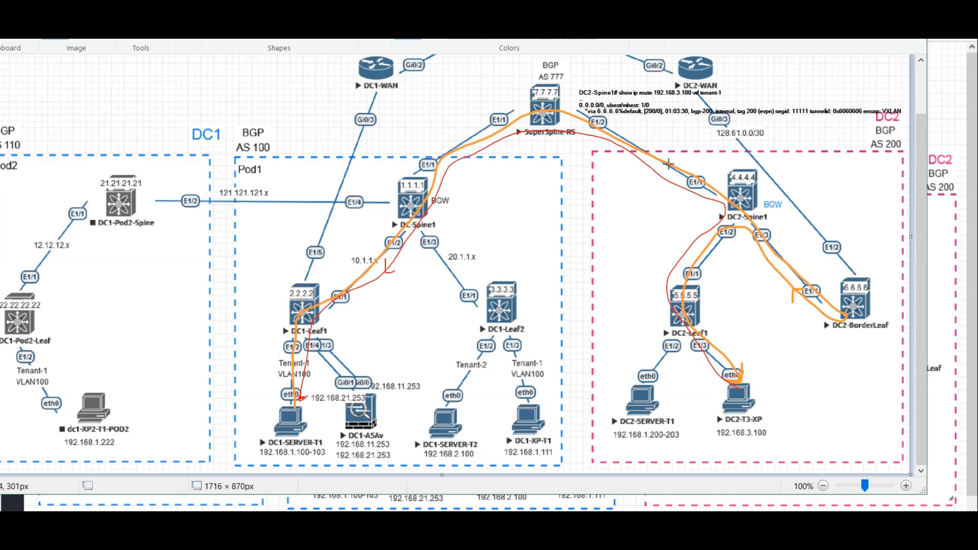
mouse_move(762, 241)
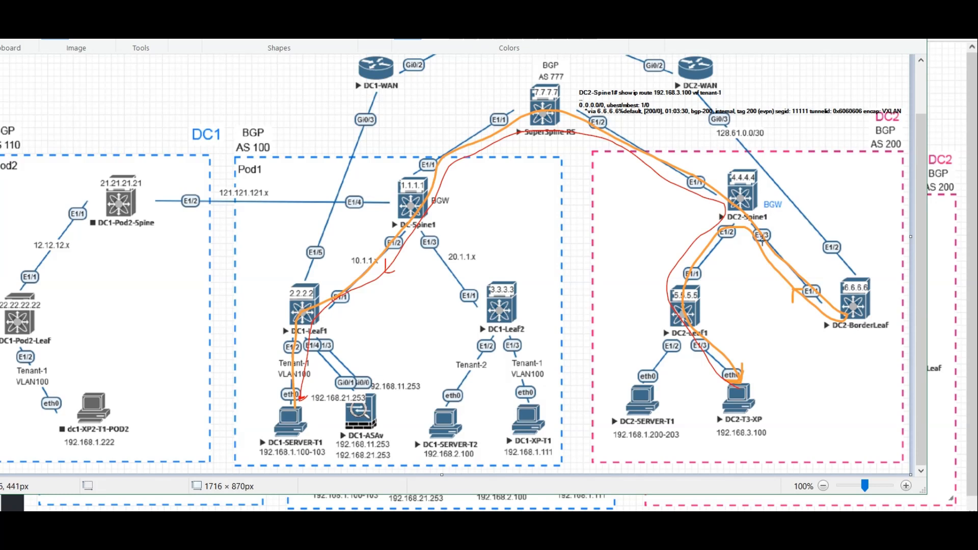
mouse_move(882, 323)
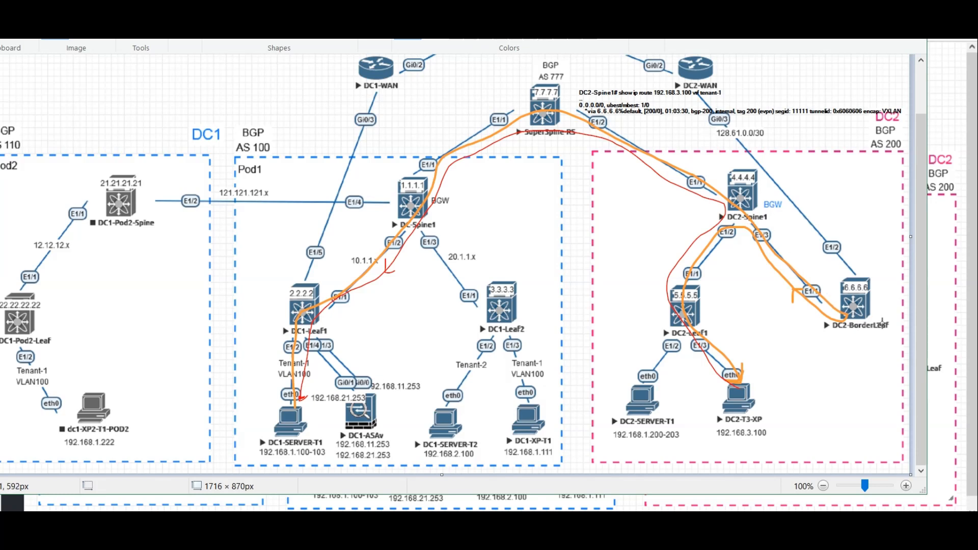
mouse_move(706, 324)
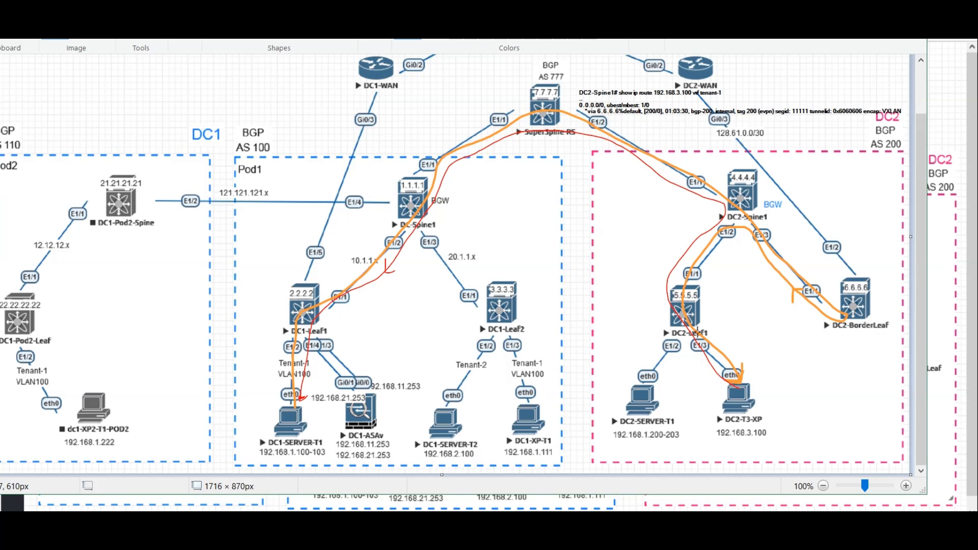
mouse_move(496, 262)
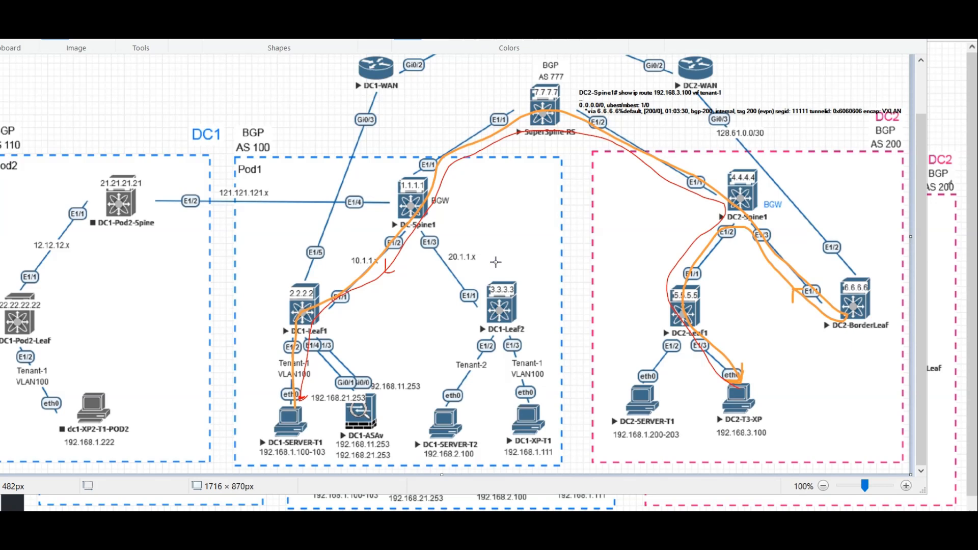